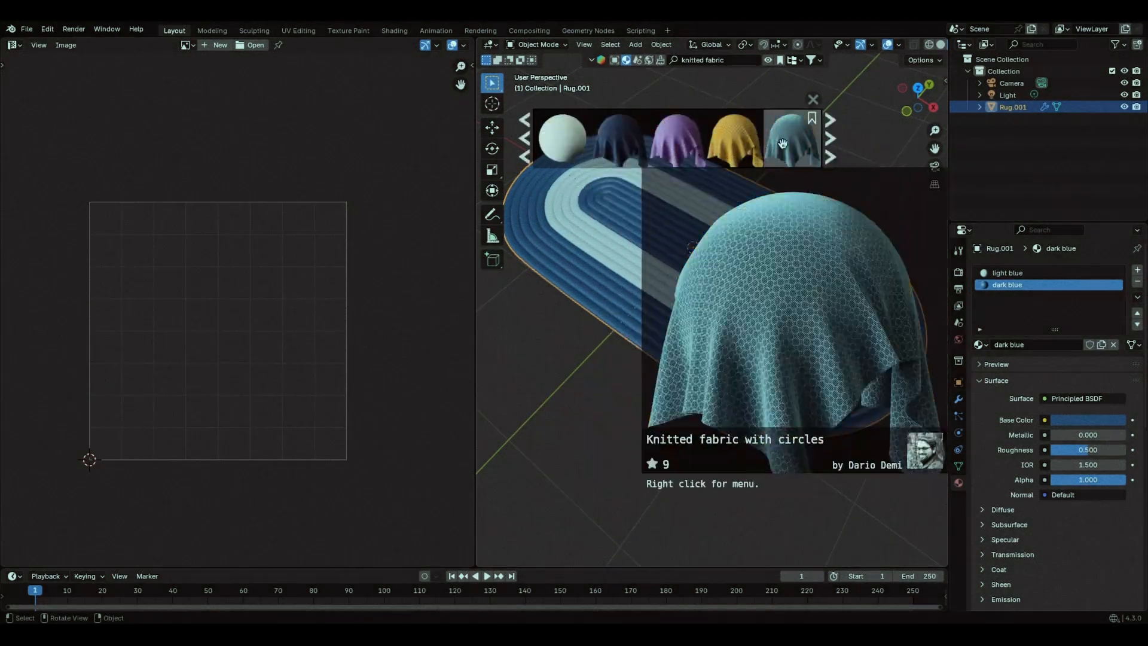
Switch to the untextured grey ribbed rug model in the Layout workspace.
left_click(791, 138)
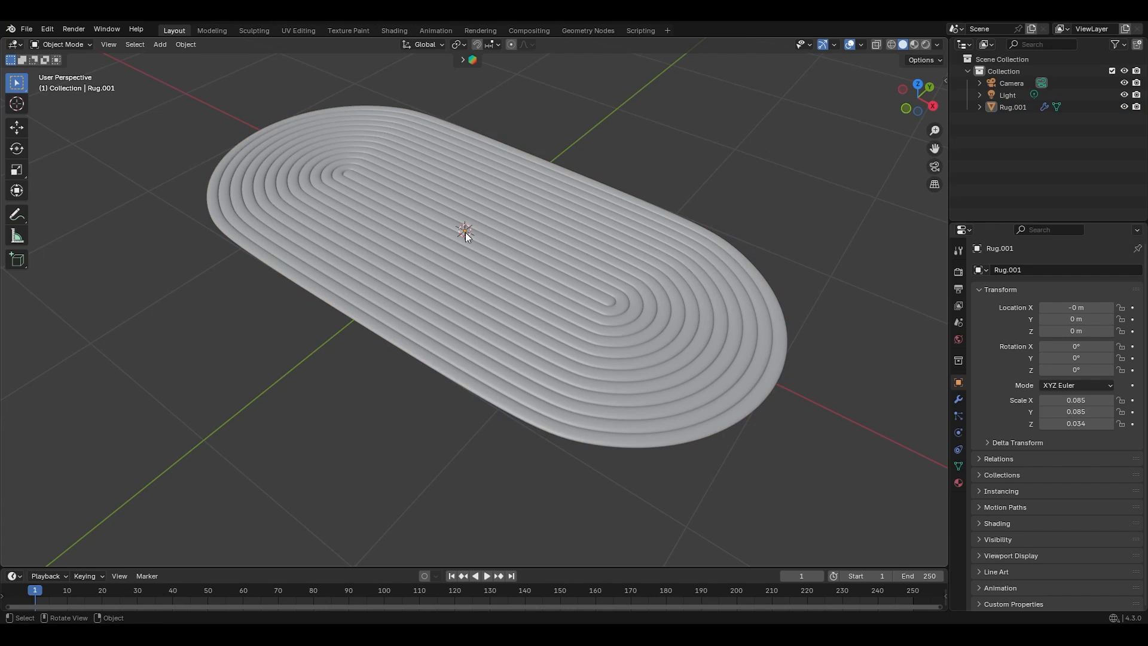
mouse_move(483, 250)
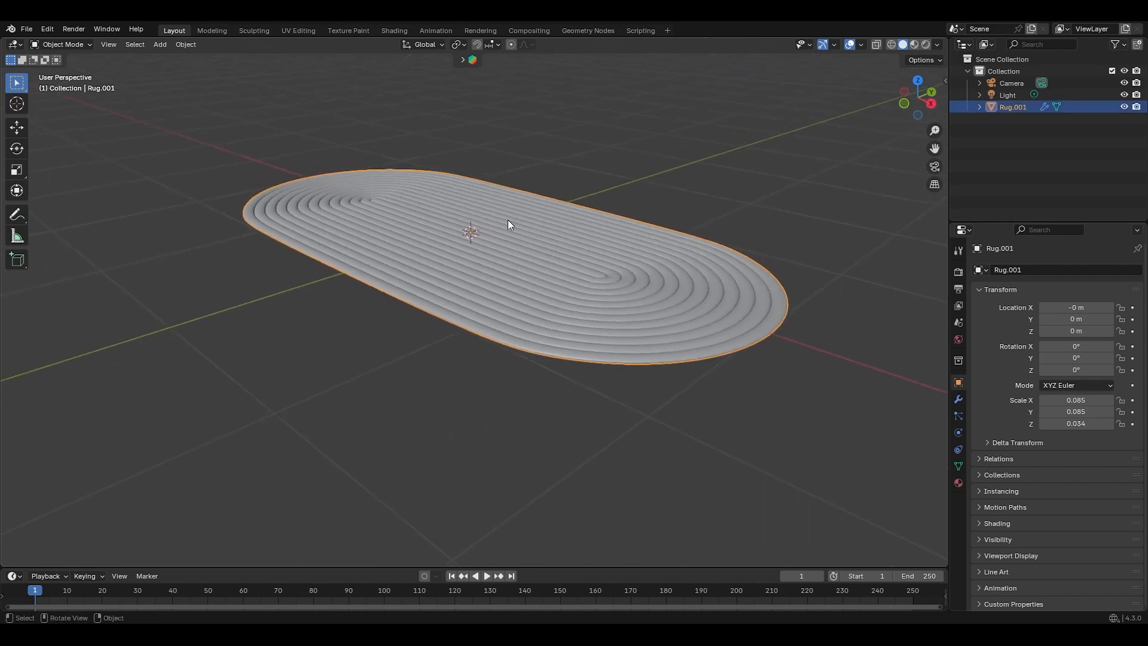
Scale the rug up along Z to about twice its thickness.
key("s")
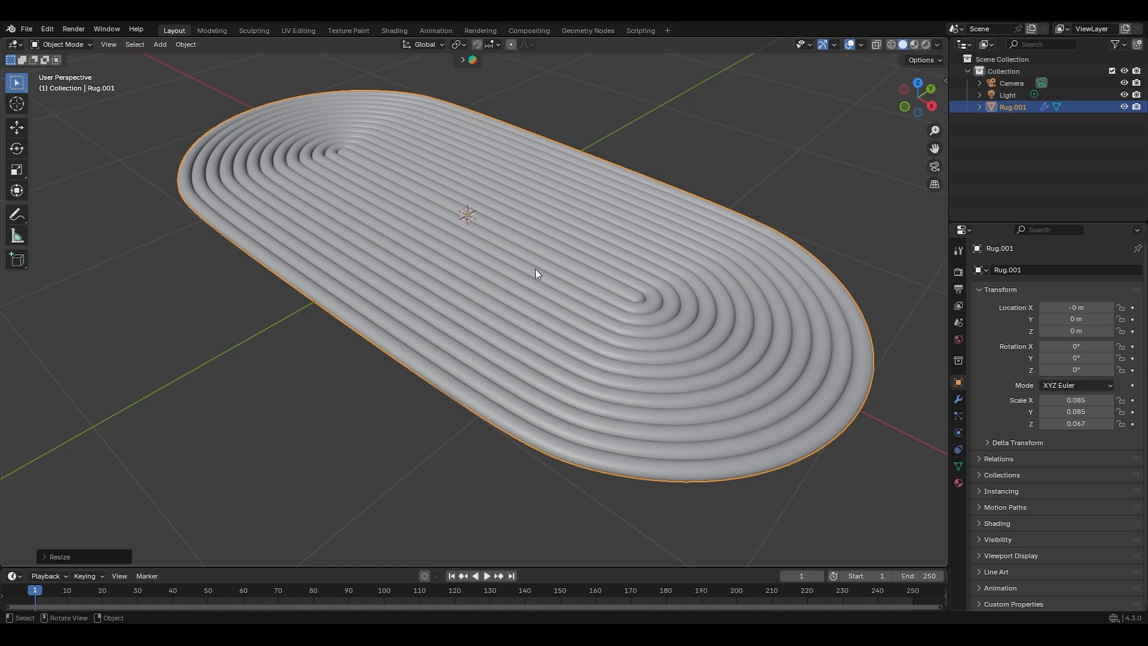
mouse_move(723, 369)
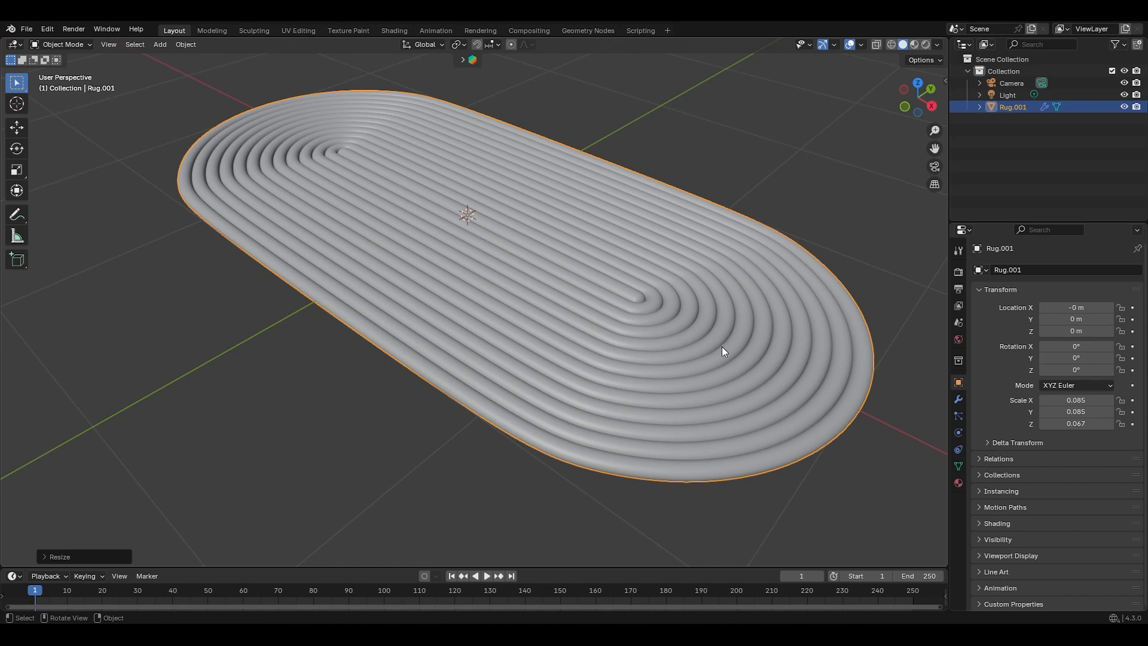
mouse_move(870, 390)
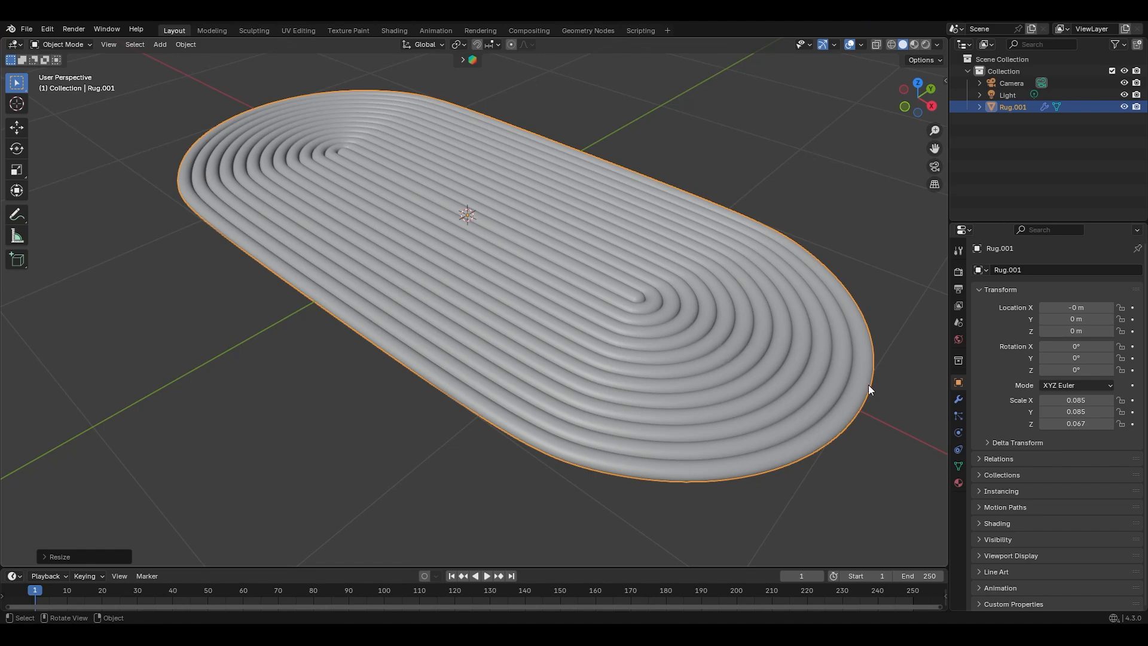
mouse_move(960, 382)
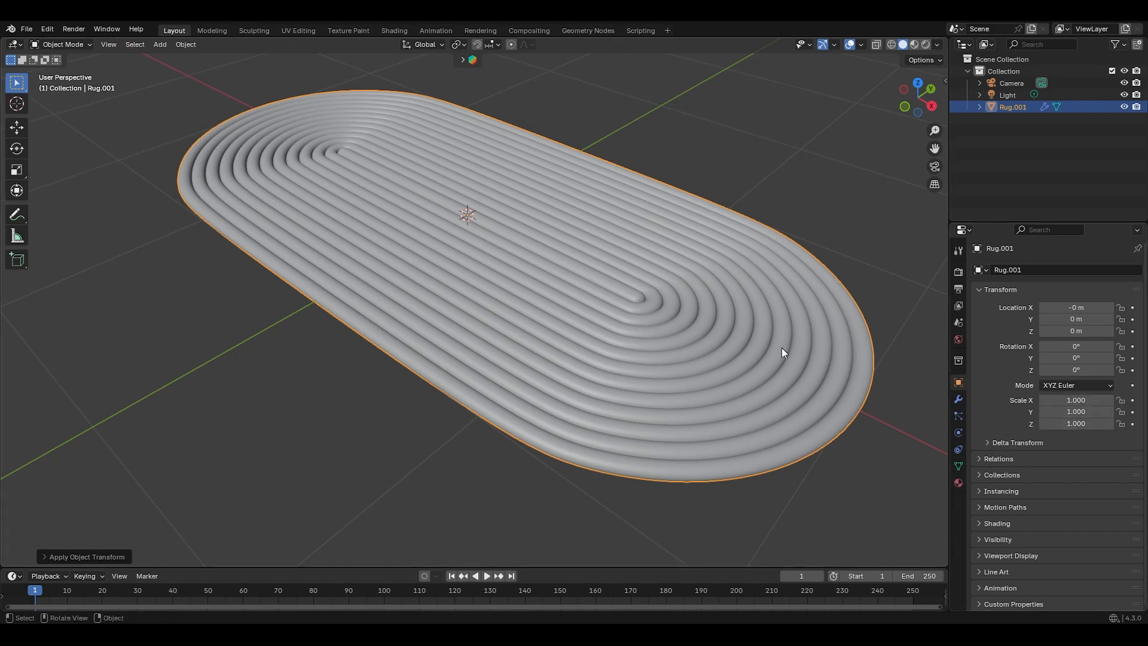
mouse_move(710, 326)
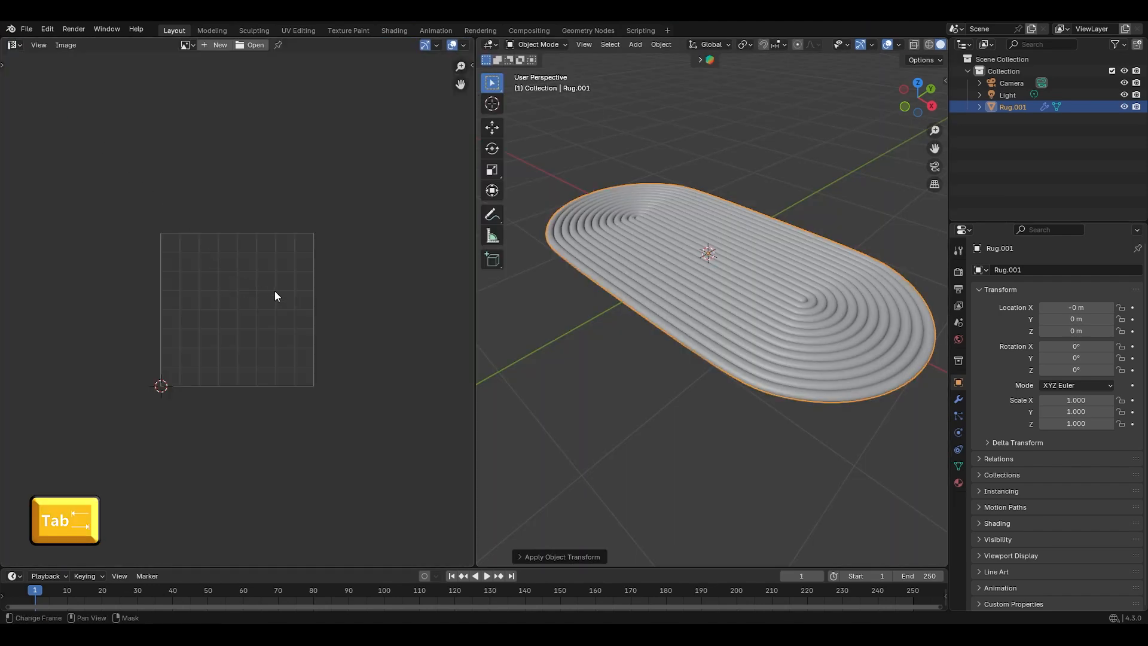
In Edit Mode, mark the rug's concentric ring edge loops as UV seams.
key("Tab")
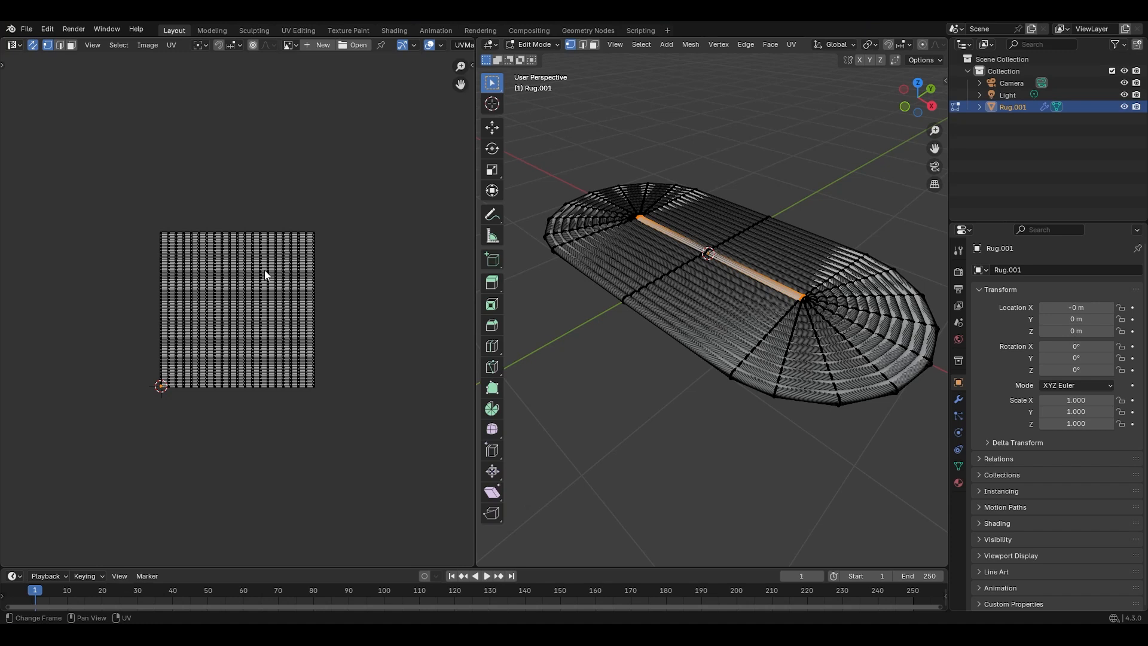
mouse_move(278, 259)
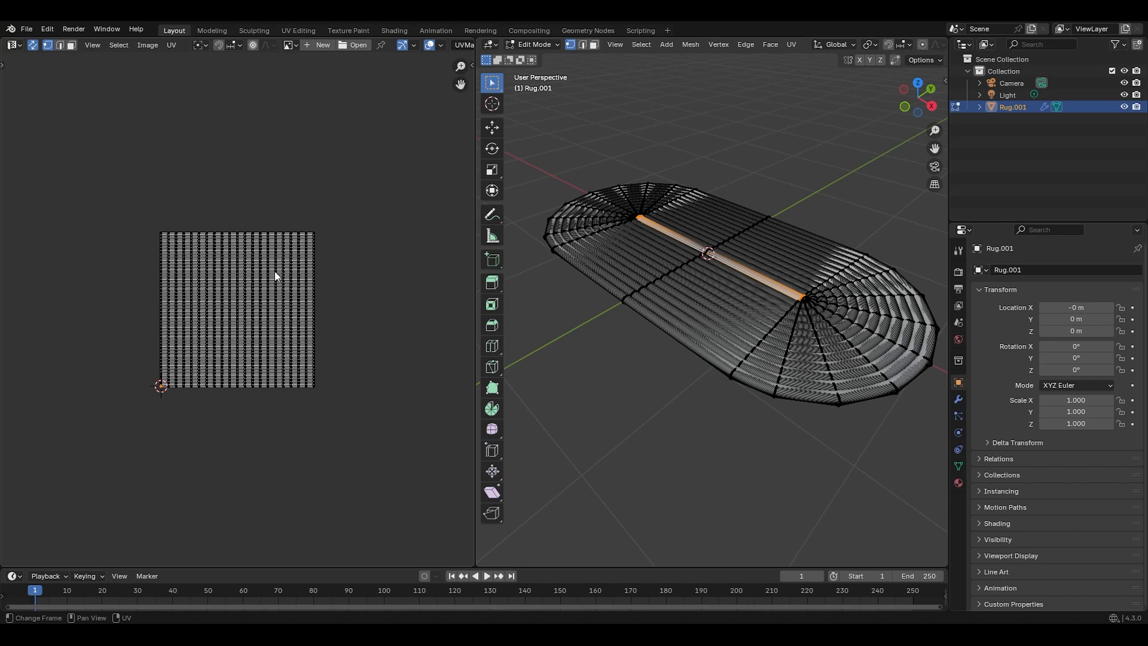
mouse_move(691, 349)
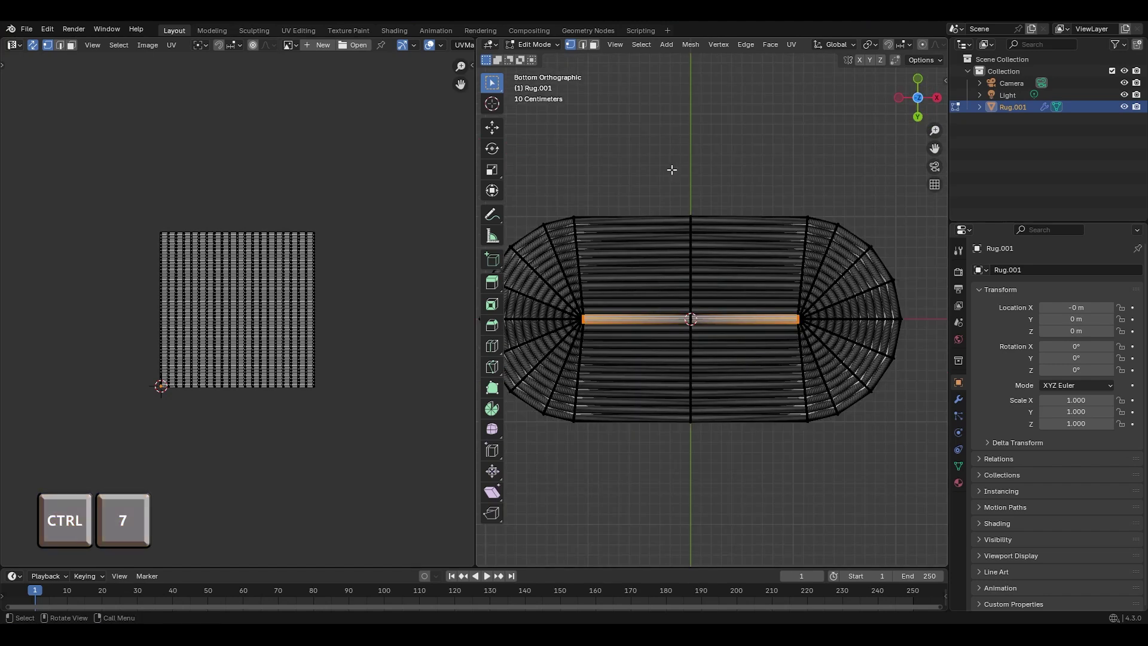
key("2")
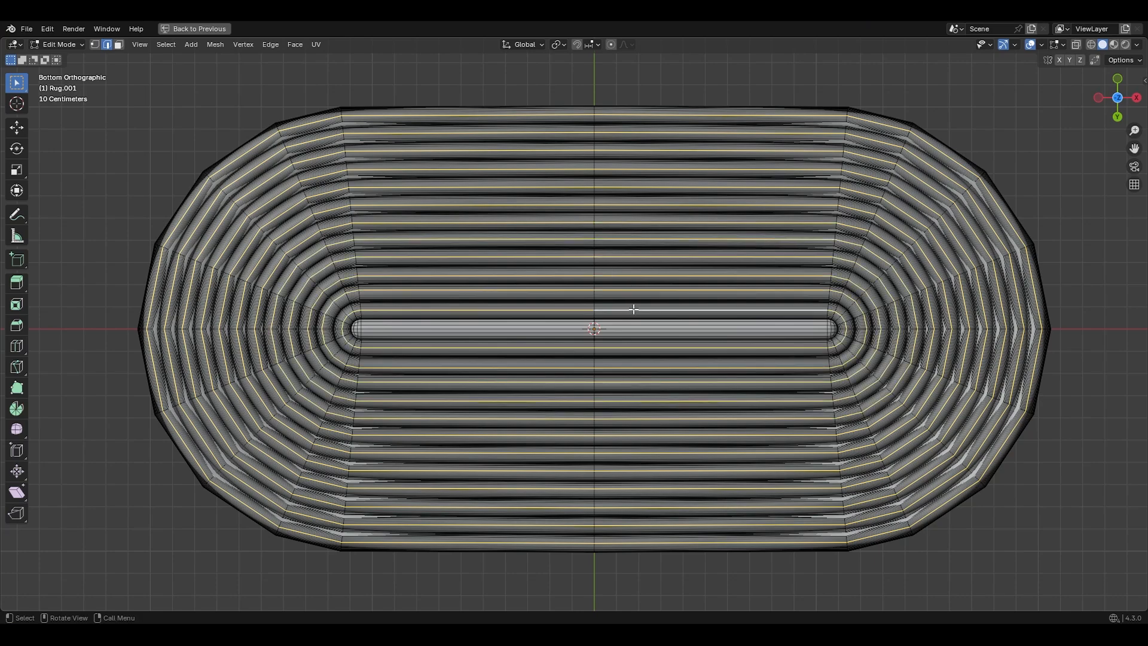
left_click_drag(634, 309, 518, 320)
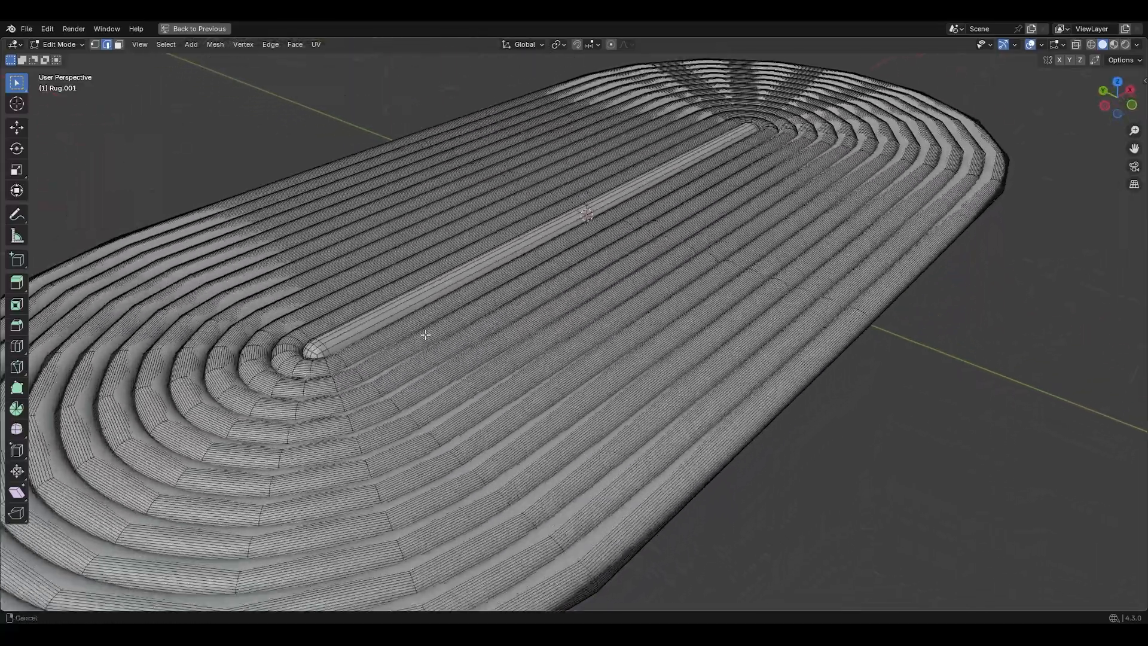
scroll("down", 3)
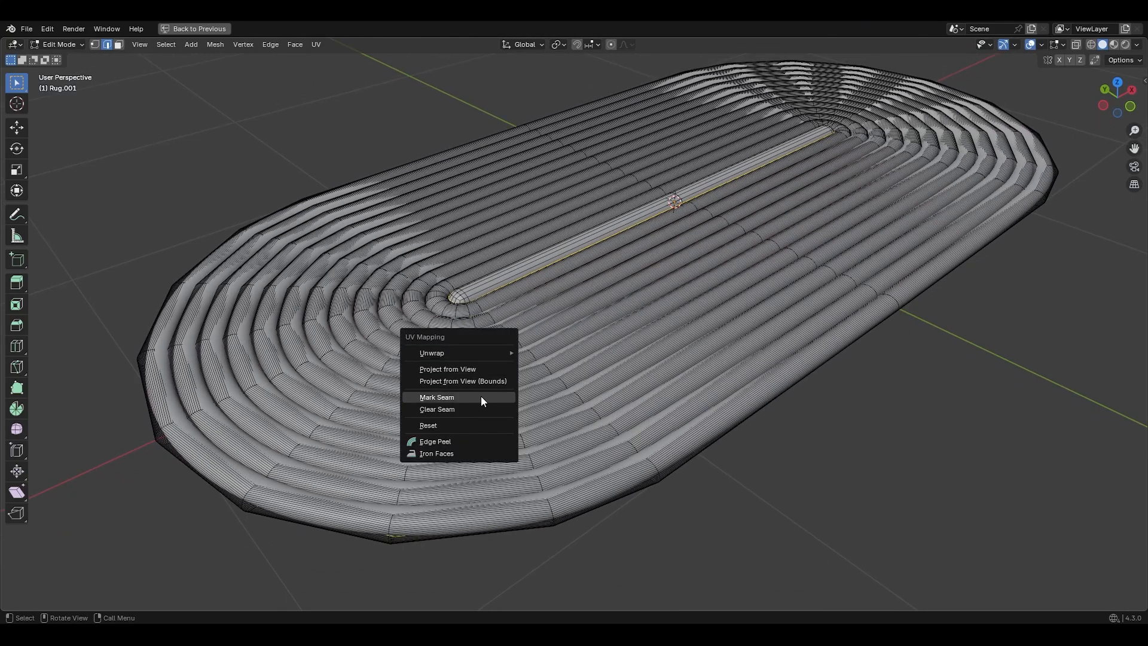
left_click(436, 397)
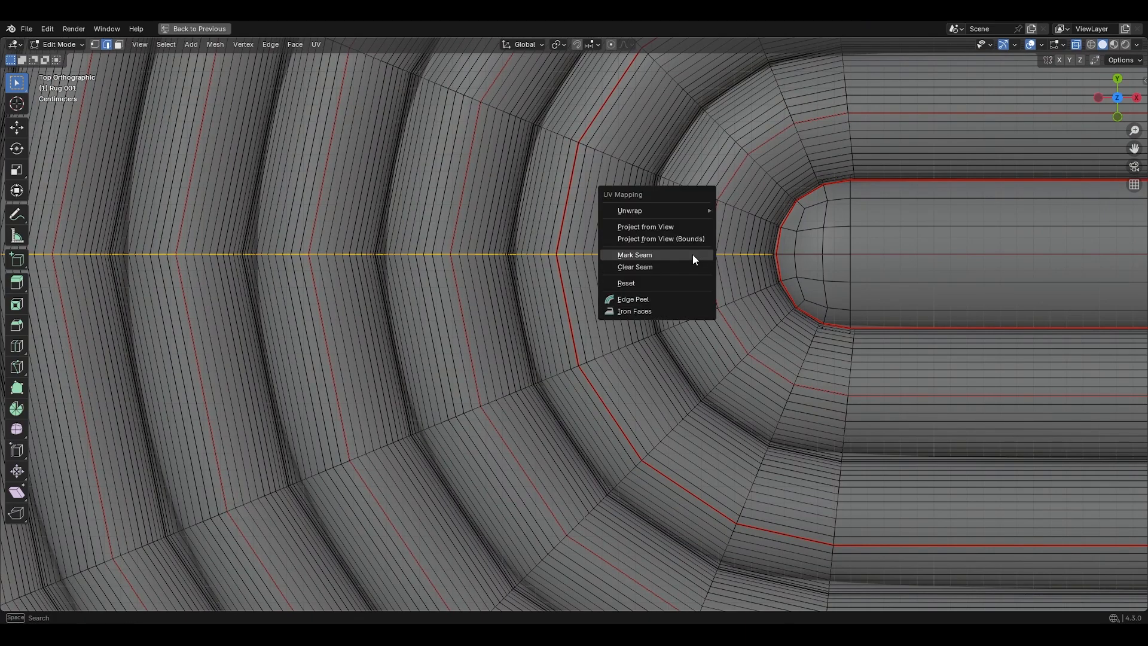
Mark the cut line crossing the rings as a UV seam.
left_click(633, 255)
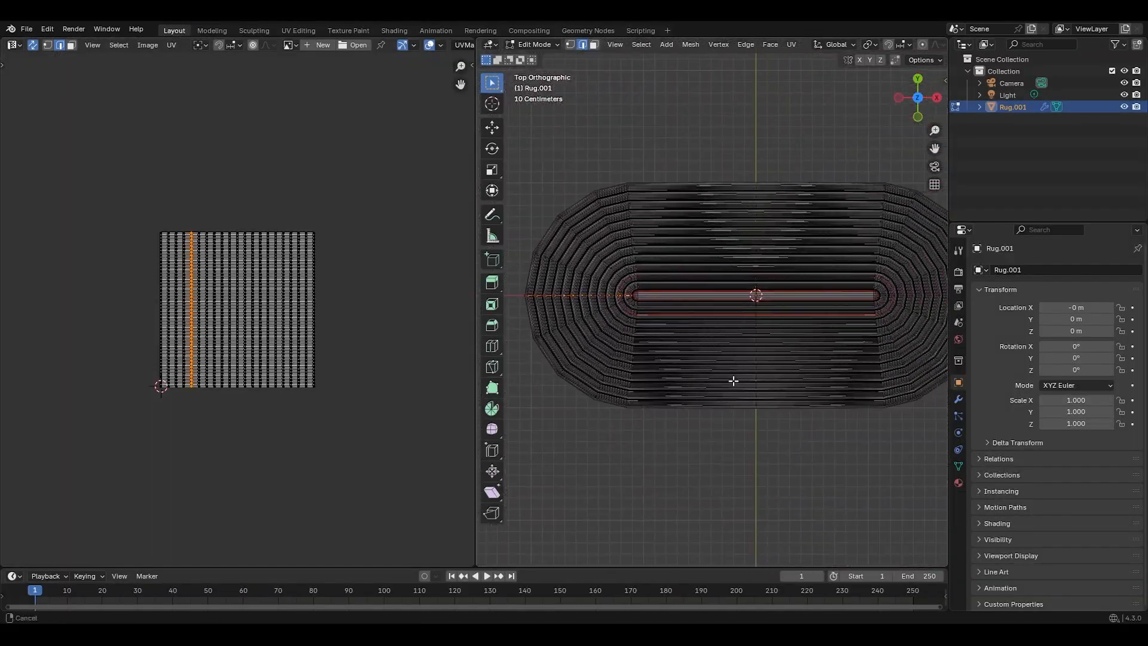
Unwrap the whole rug, average the UV islands' scale and pack them inside the UV square.
key("a")
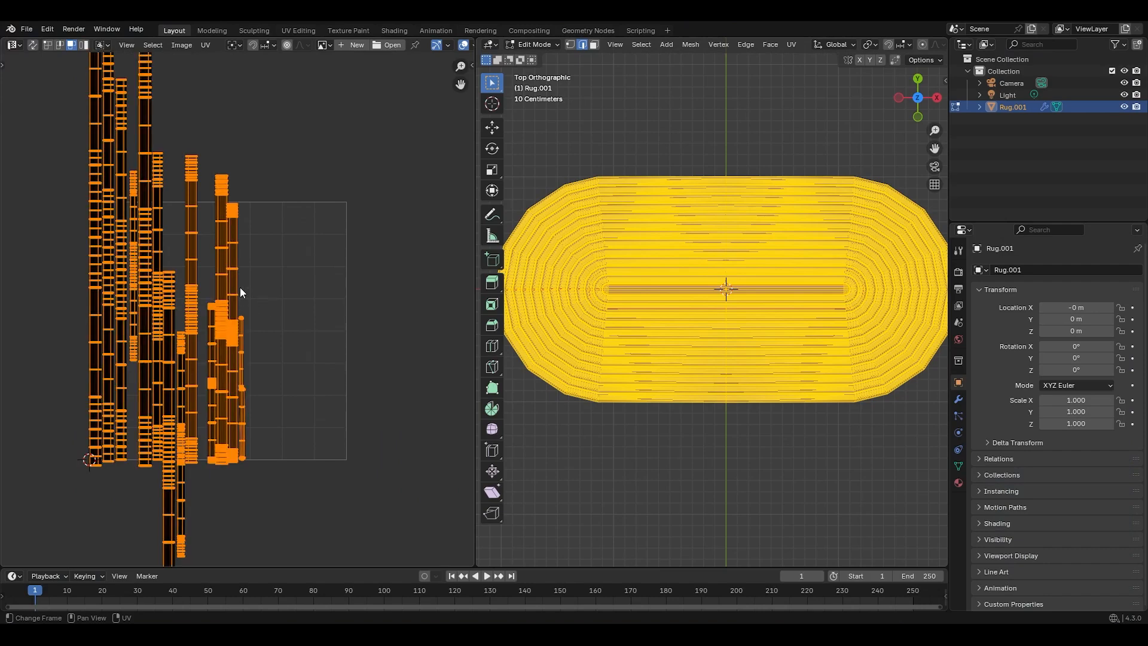
left_click(206, 45)
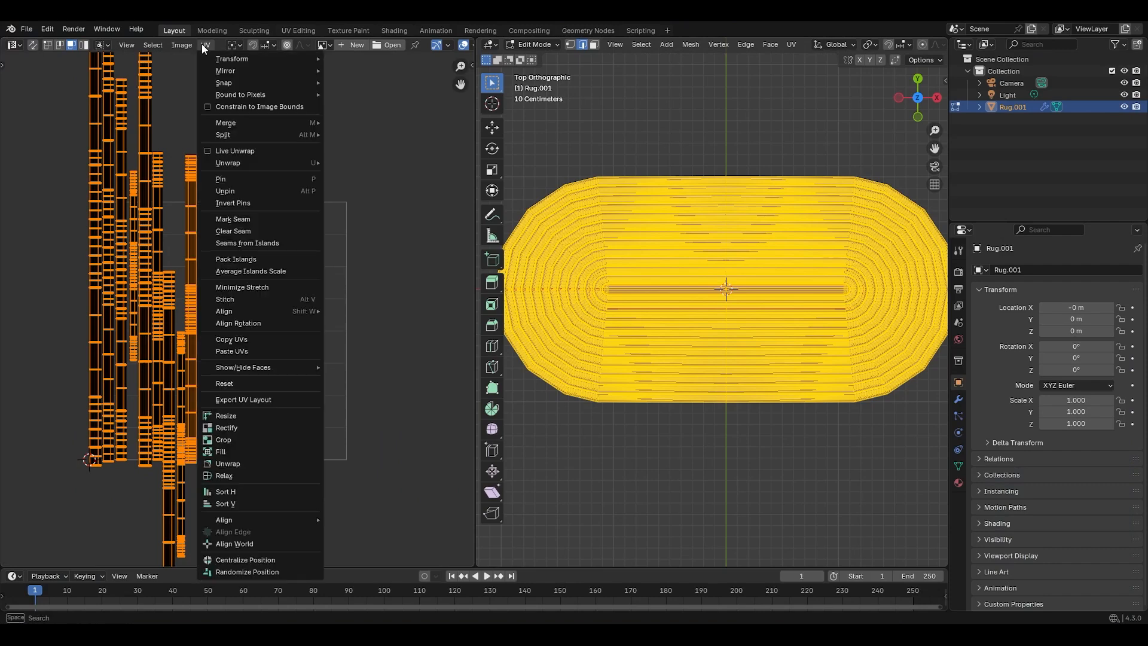
left_click(251, 271)
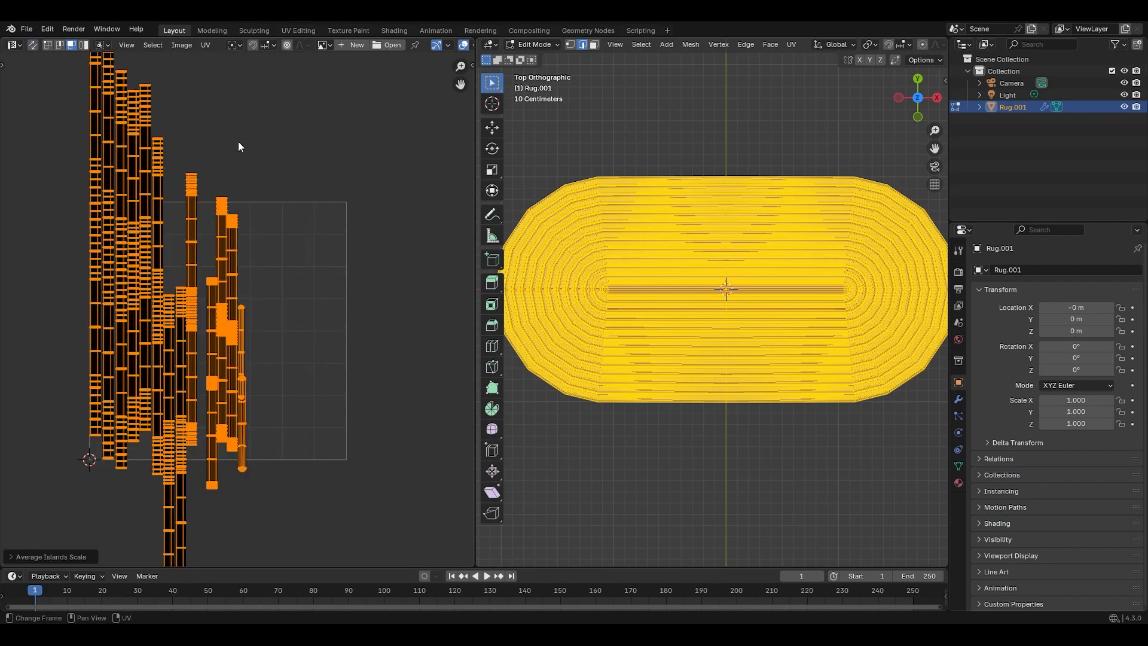
left_click(206, 45)
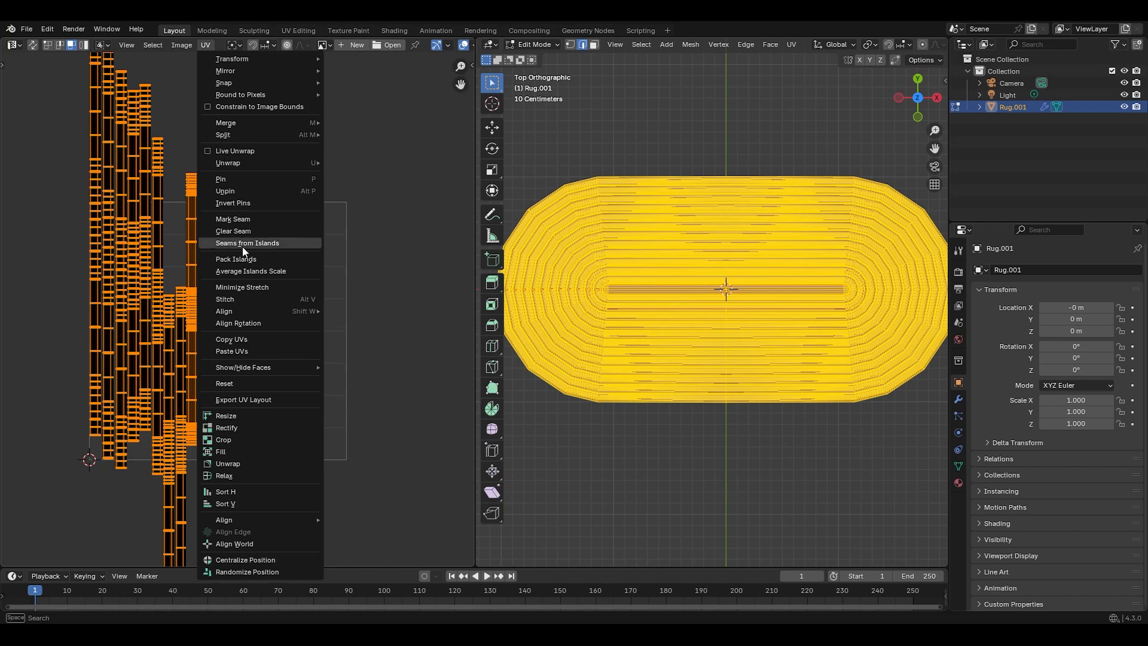
left_click(237, 259)
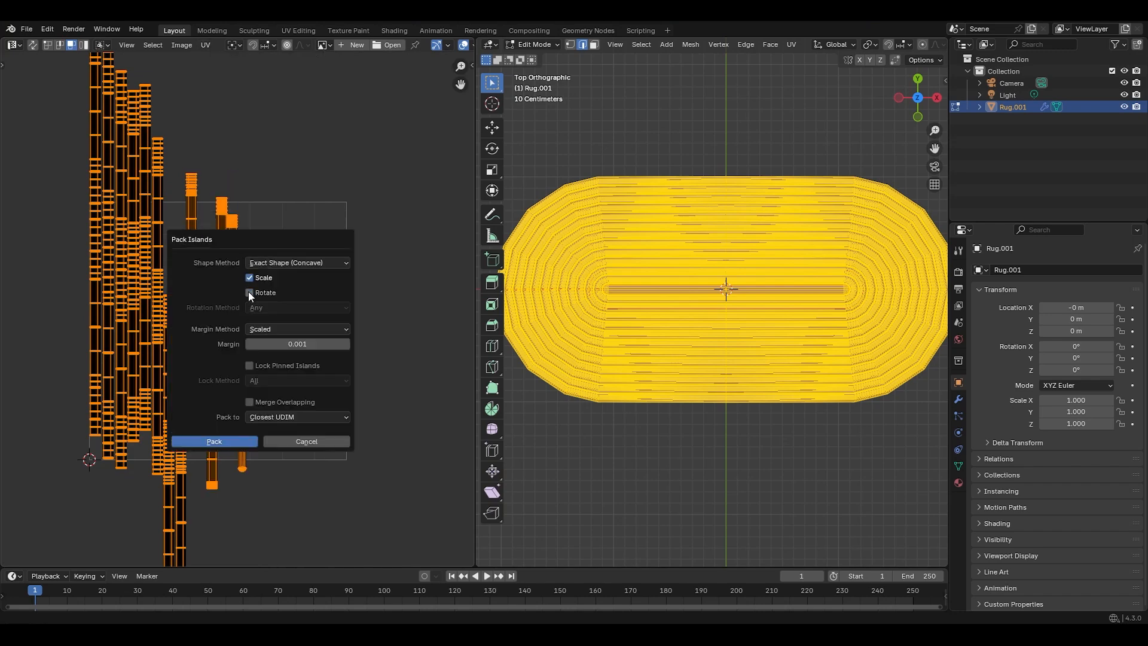
left_click(213, 442)
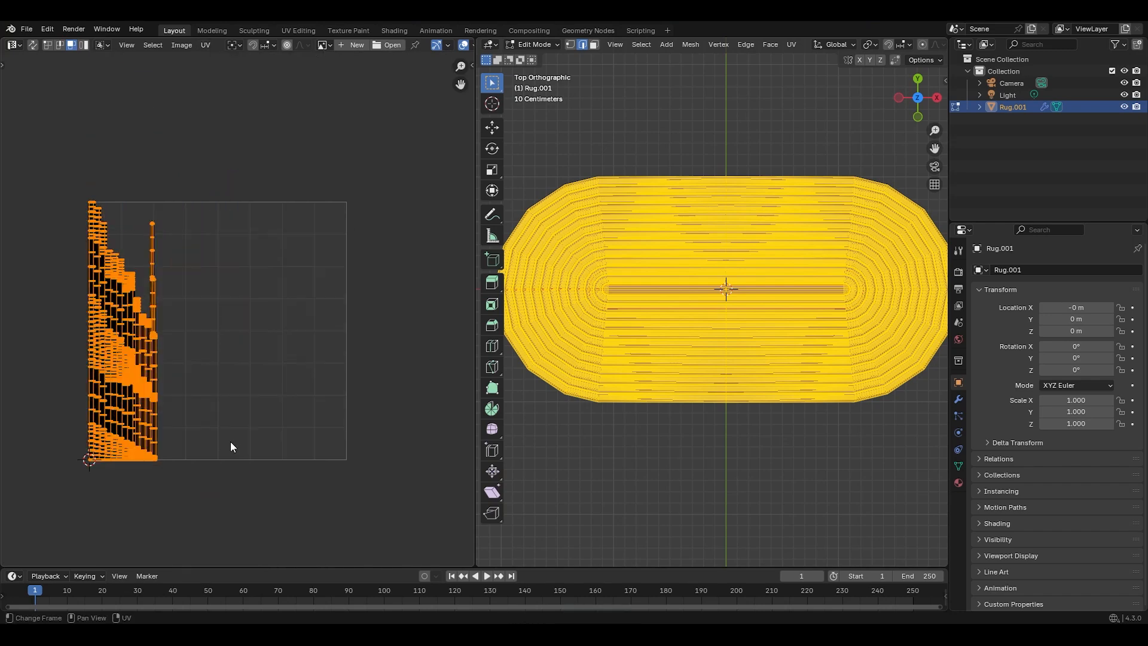
mouse_move(176, 384)
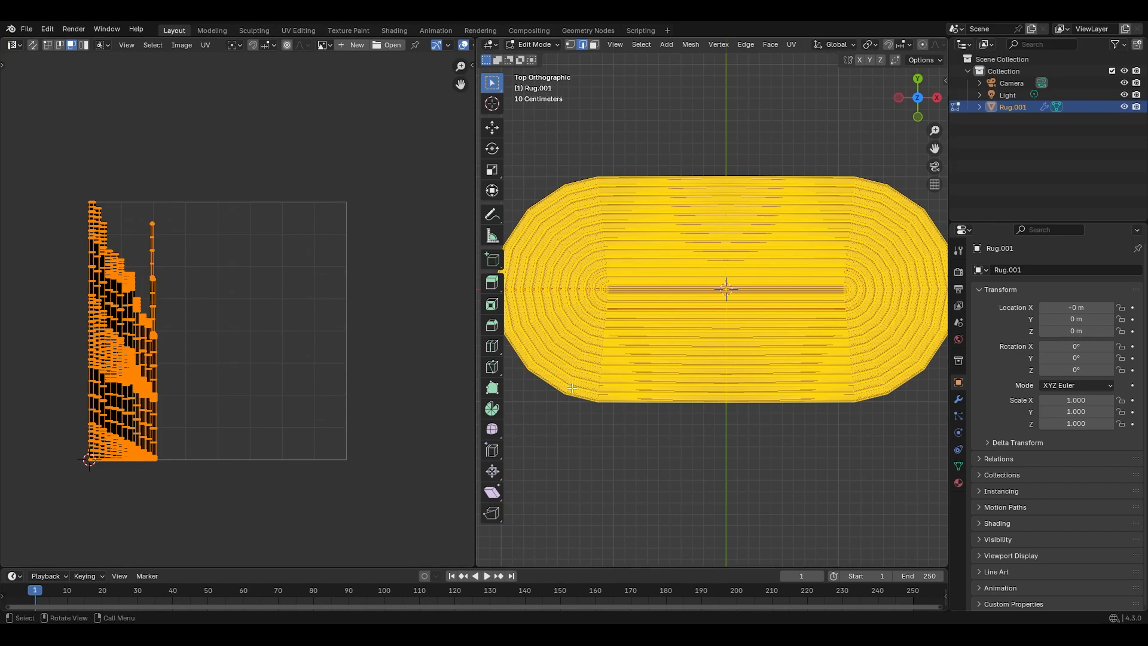
Create a new 'light blue' material in the rug's first slot with a pale blue base colour.
key("Tab")
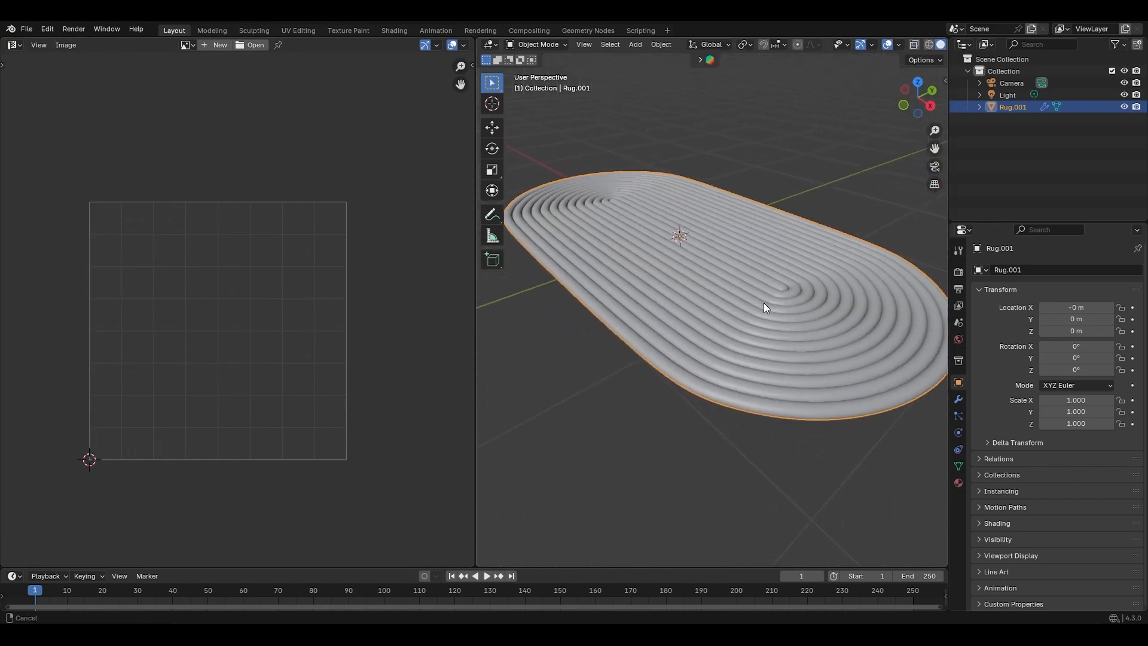
left_click_drag(766, 307, 767, 321)
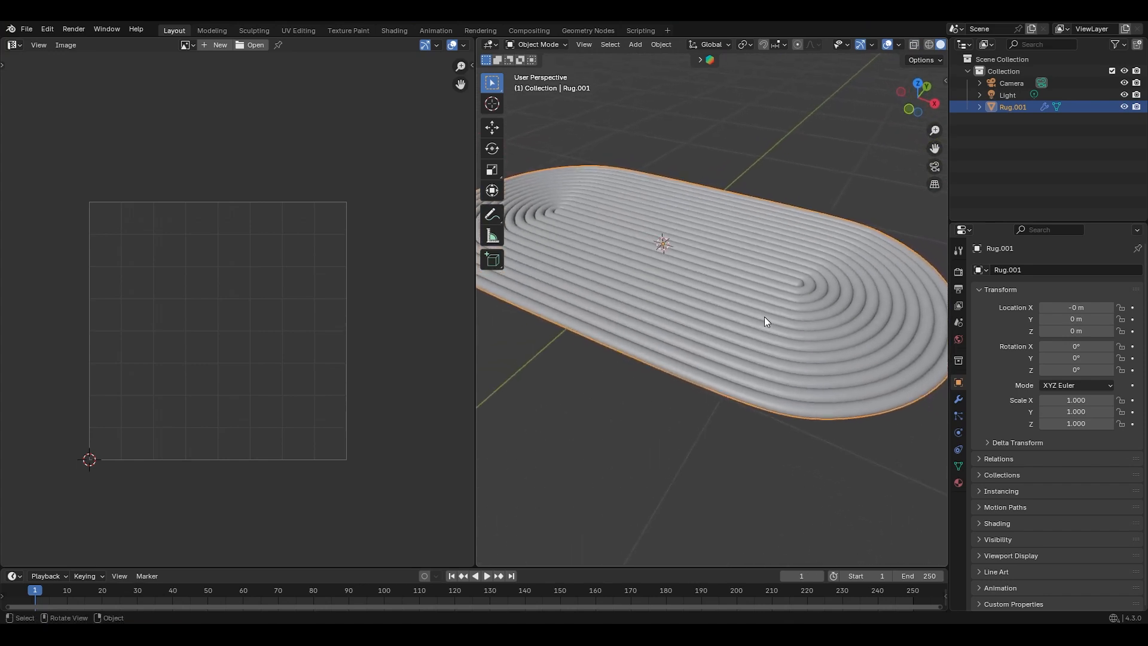
left_click(958, 482)
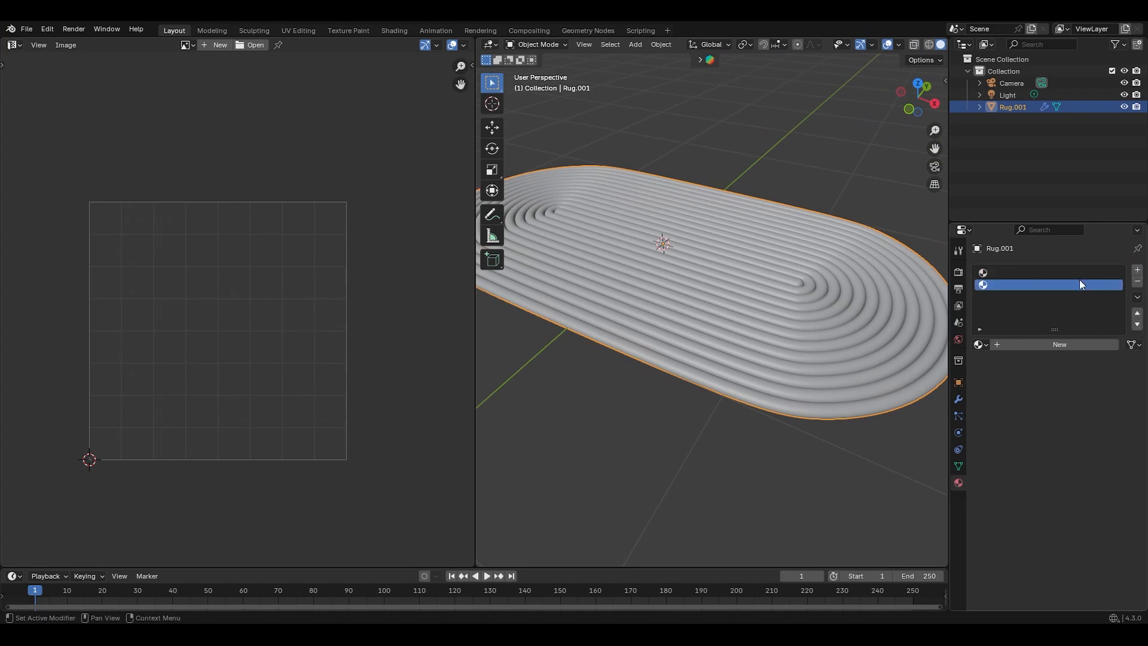
left_click(1048, 273)
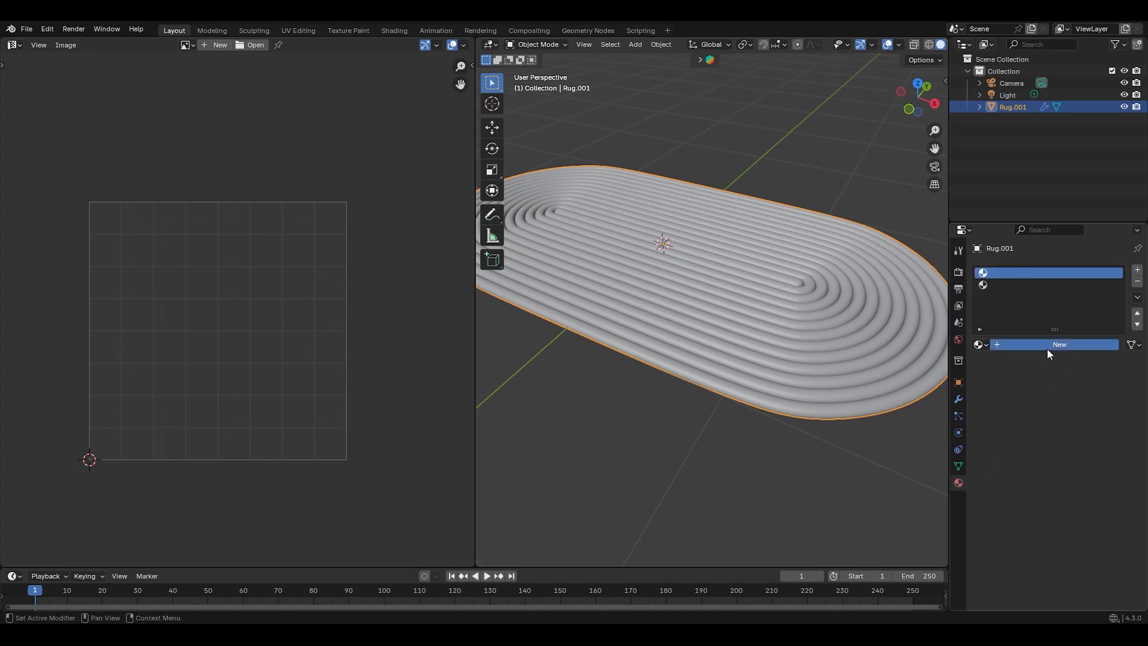
left_click(1060, 345)
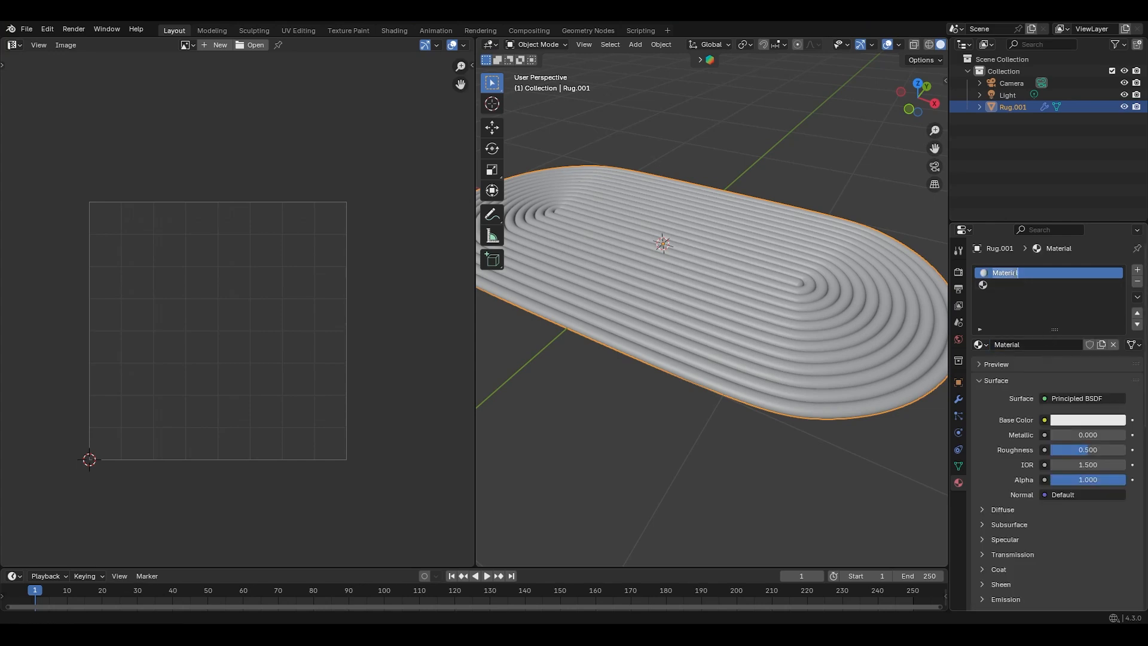
left_click(1089, 420)
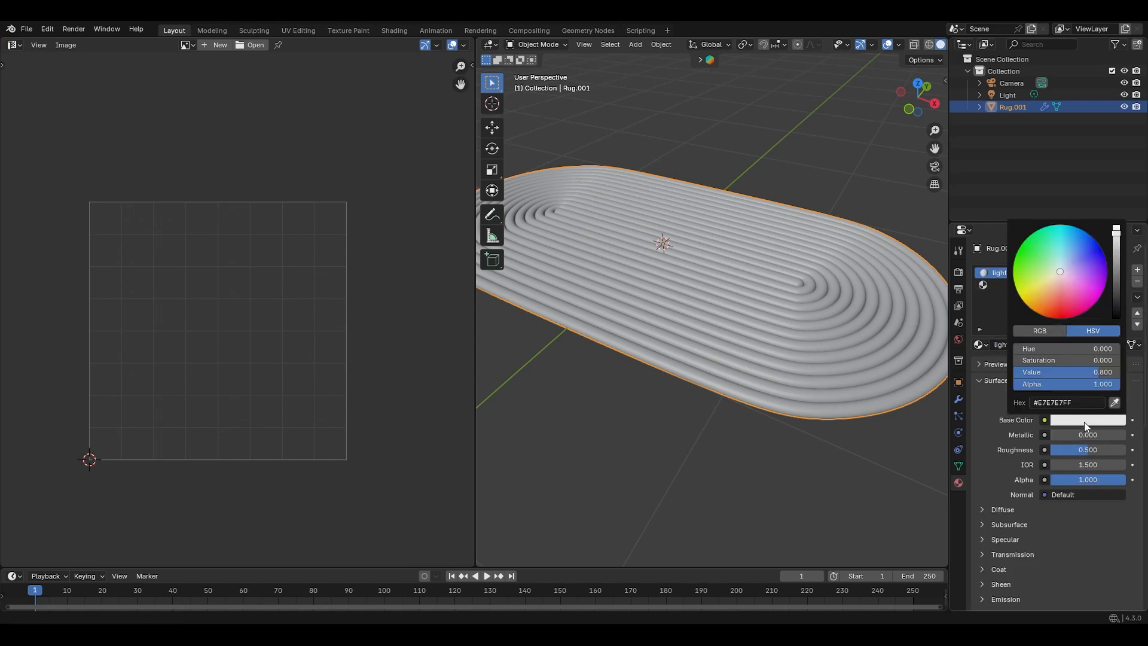
left_click(1065, 261)
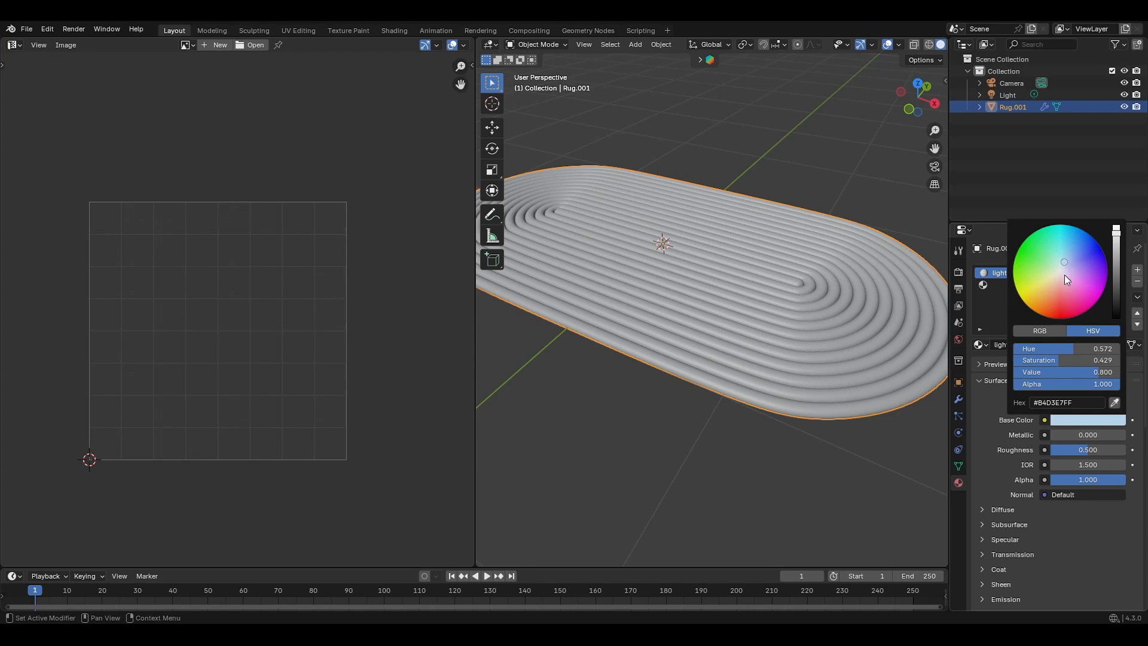
key("Tab")
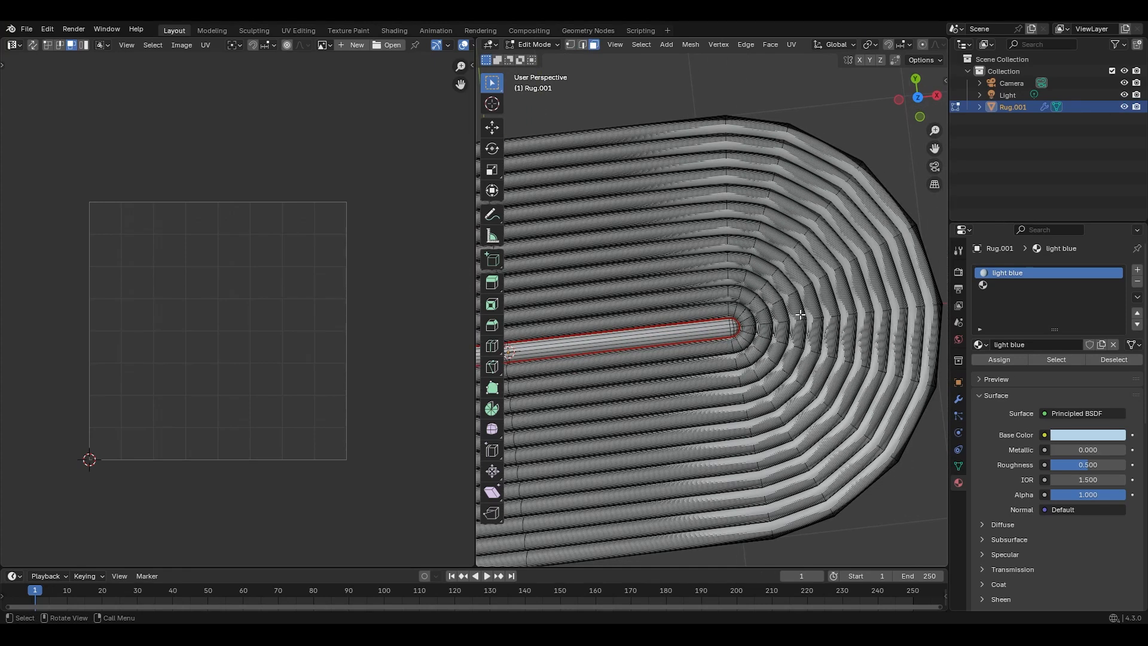
Assign the light blue material to all of the rug's ring loops.
key("l")
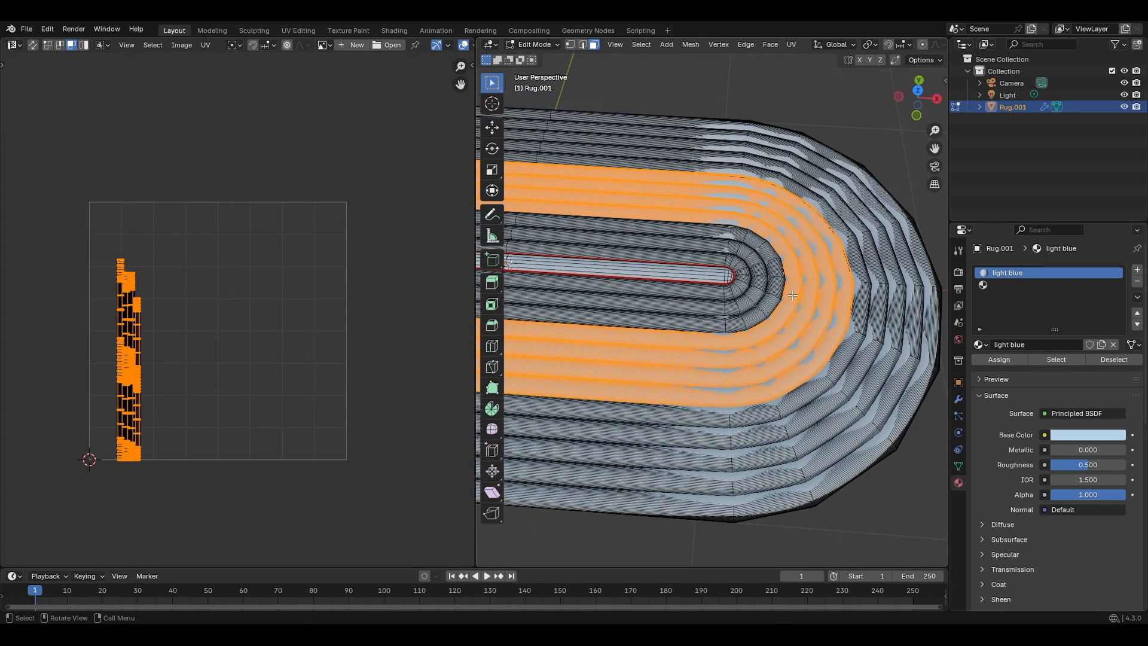
key("Tab")
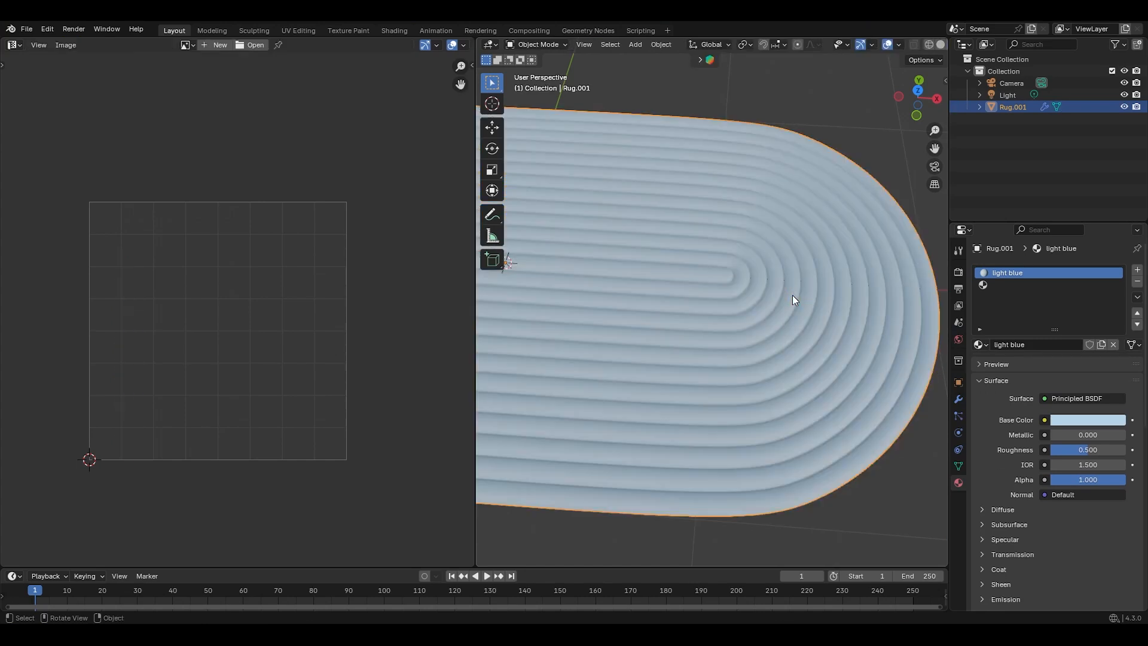
mouse_move(792, 297)
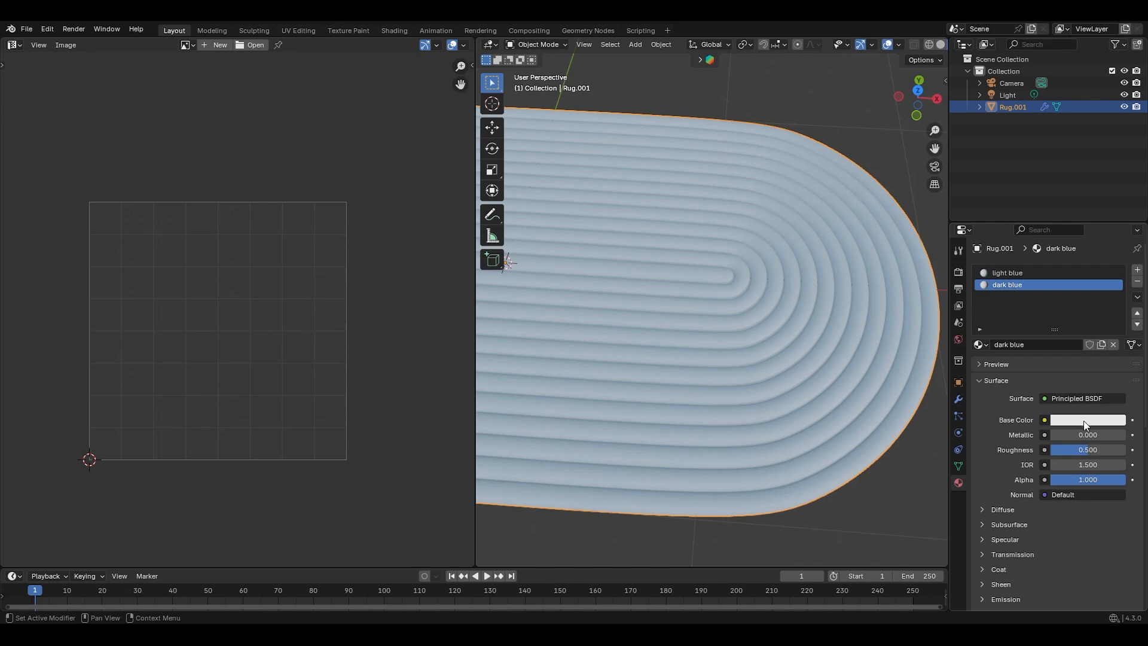
Give the outer and inner rings a dark blue material, leaving a light blue middle band.
left_click(1087, 420)
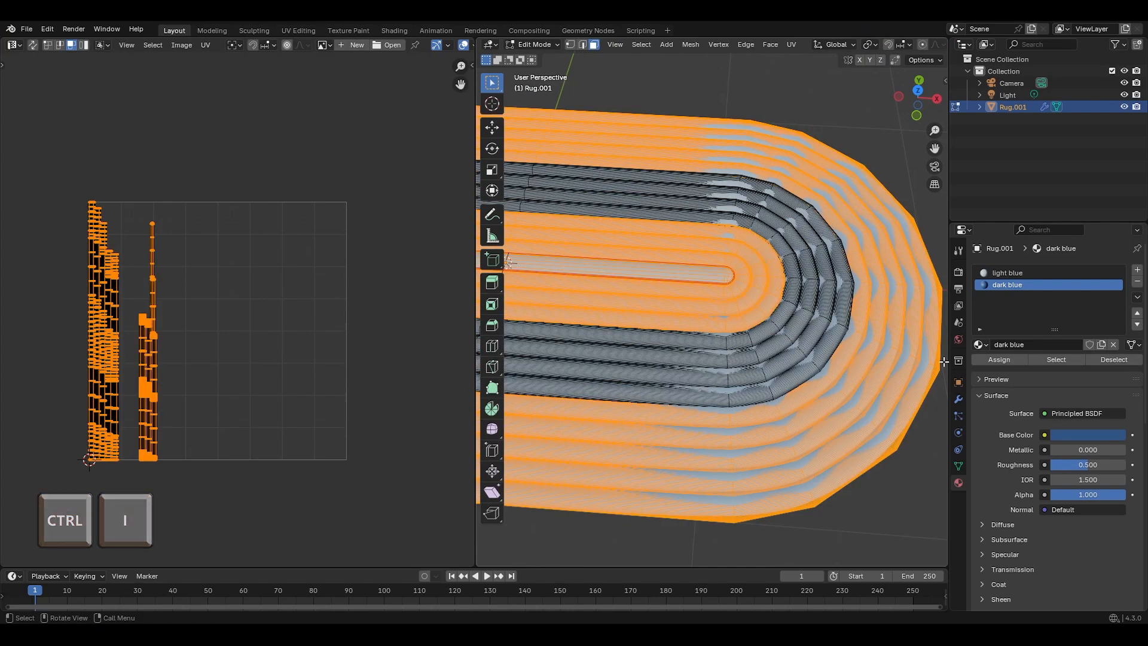
key("Tab")
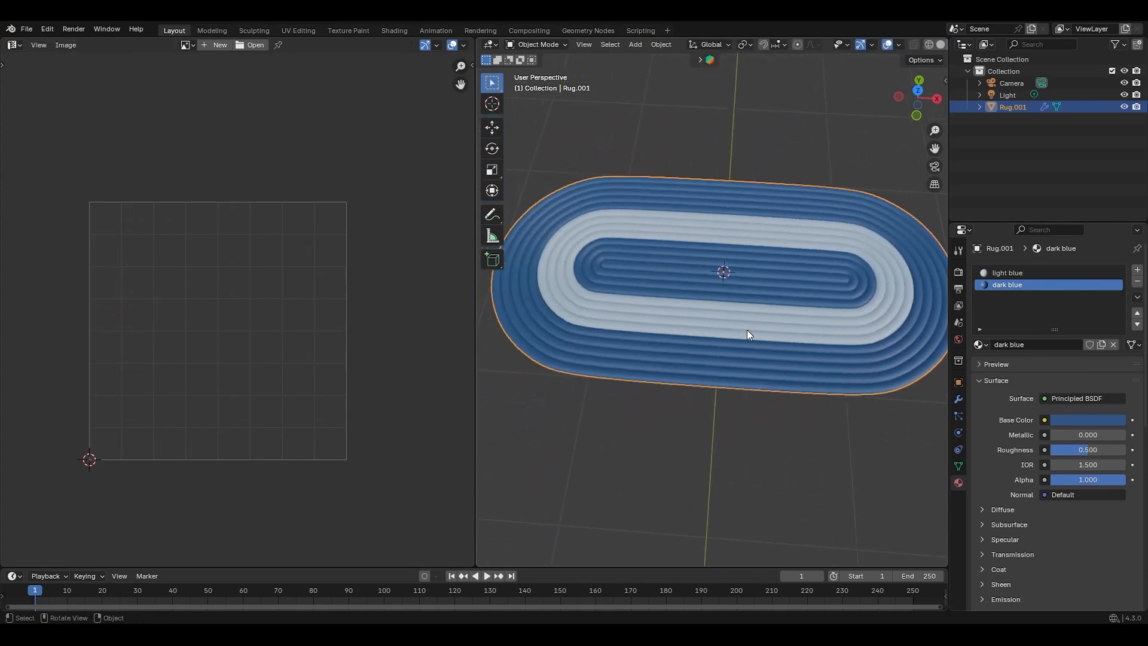
left_click_drag(747, 335, 738, 308)
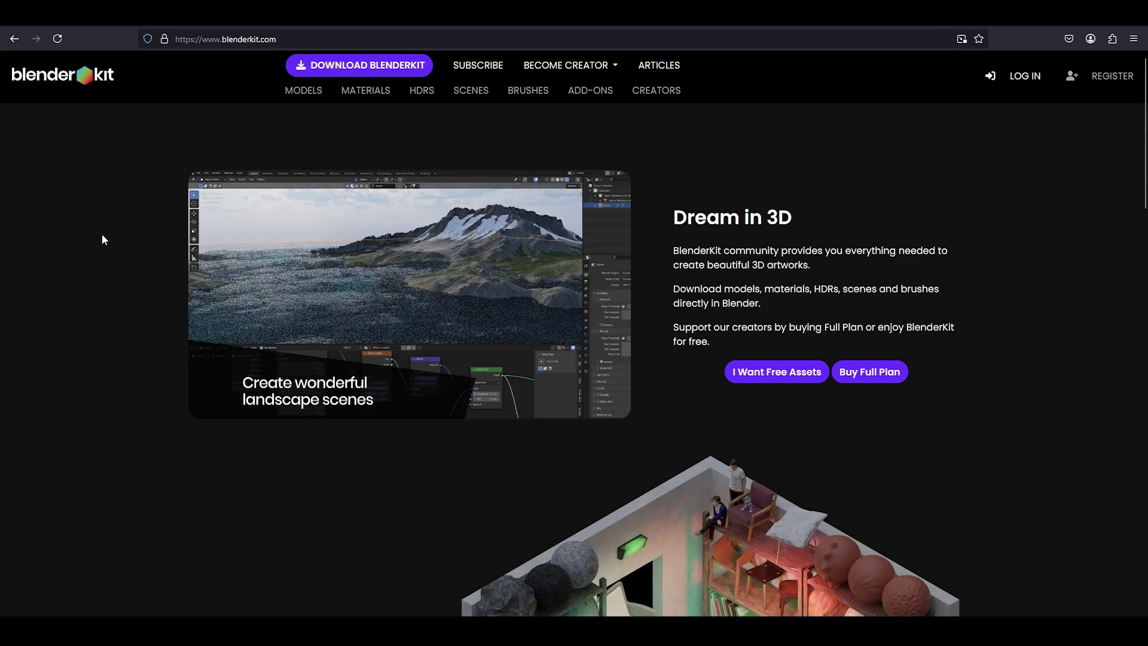
View the BlenderKit pricing page comparing Free, Full and Business plans.
left_click(359, 65)
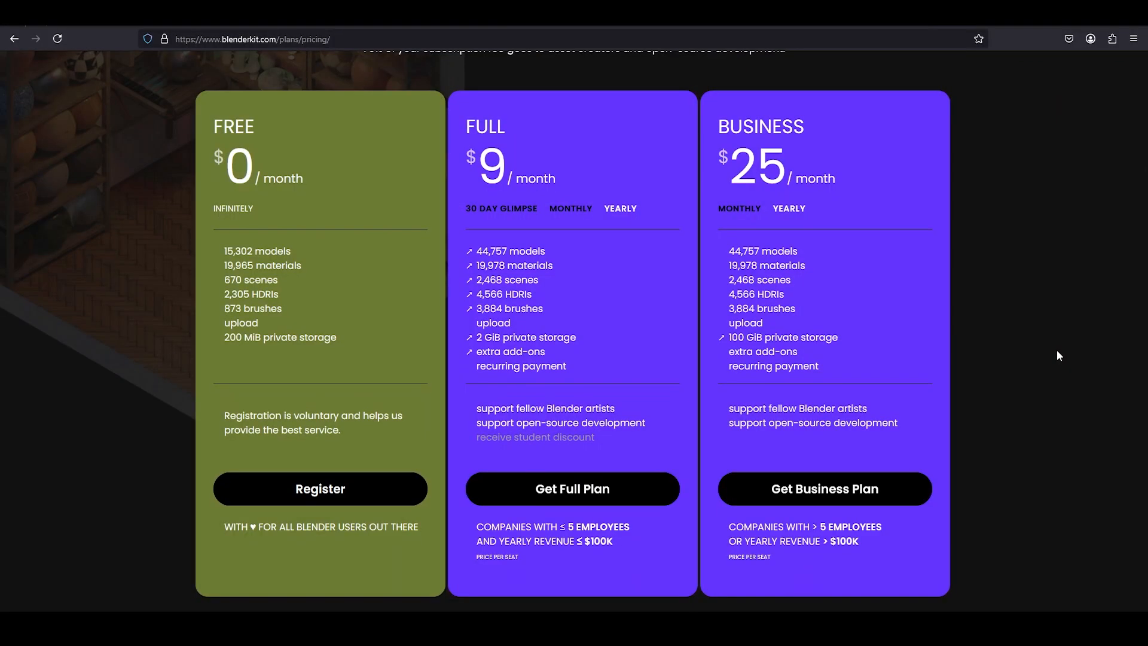
mouse_move(202, 118)
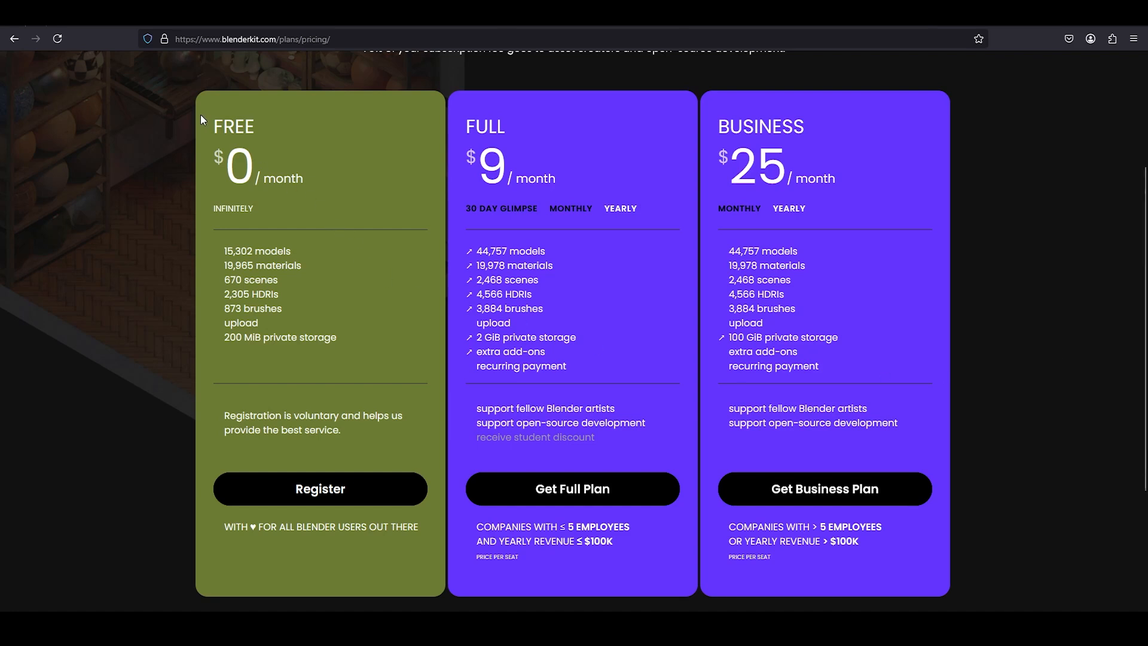
mouse_move(217, 315)
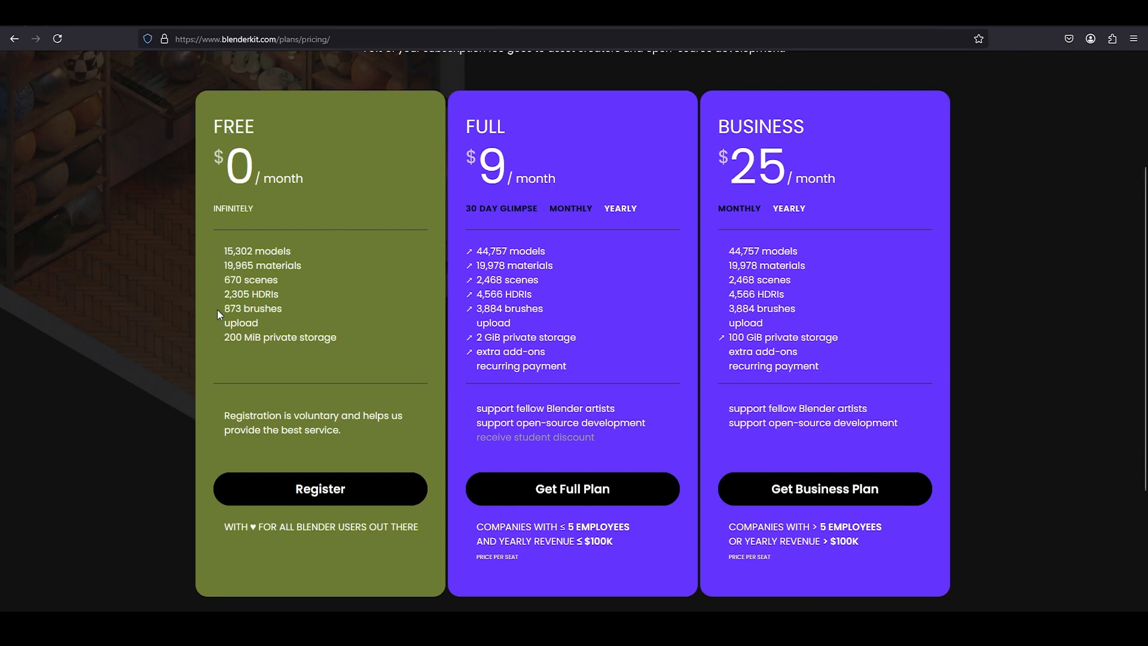
mouse_move(218, 292)
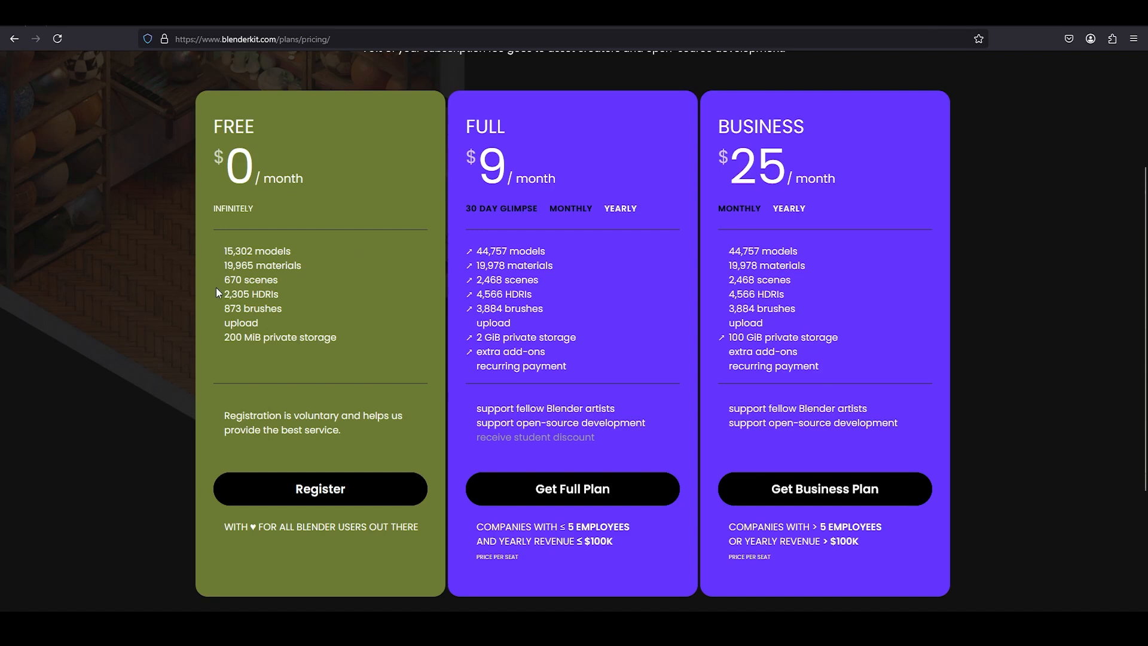
mouse_move(163, 342)
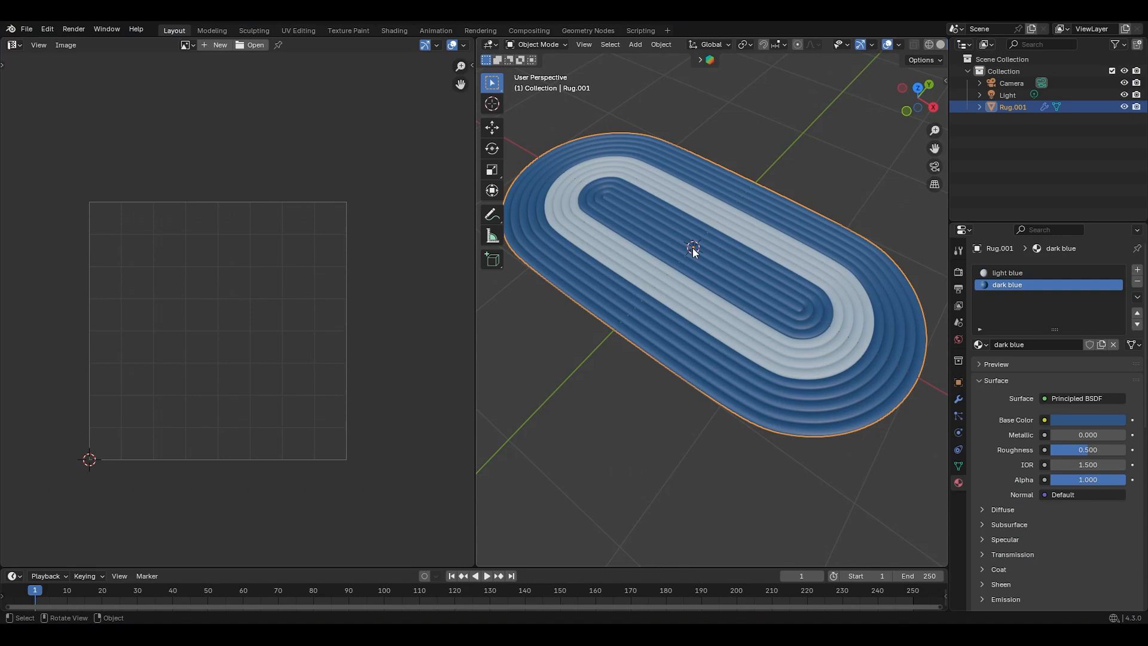
mouse_move(700, 64)
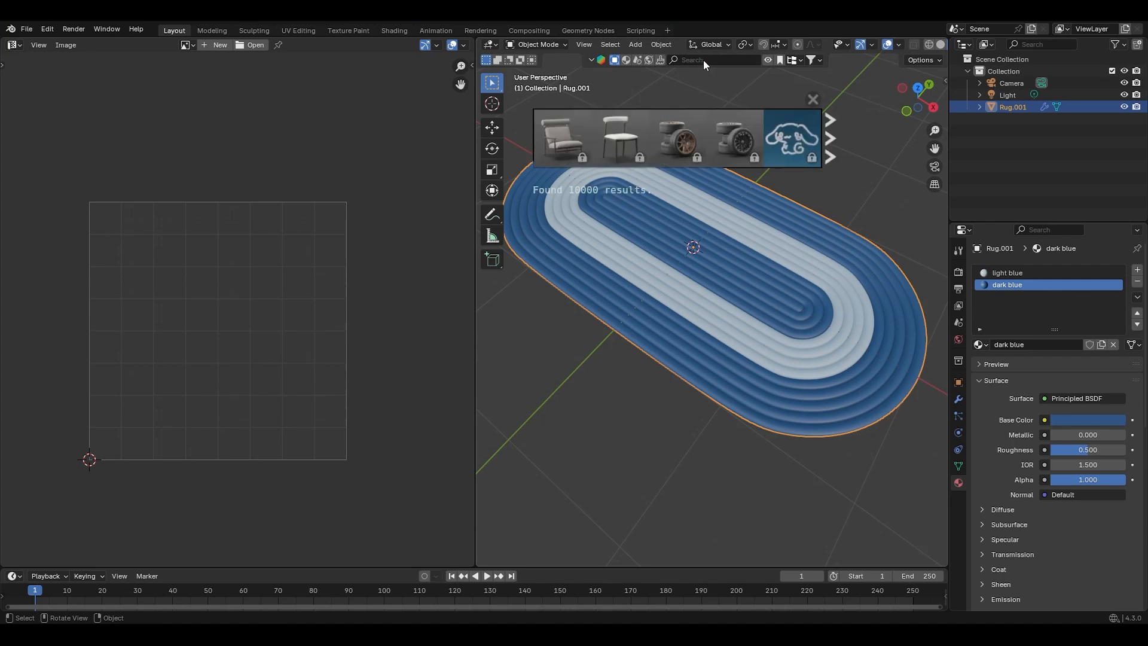
mouse_move(713, 71)
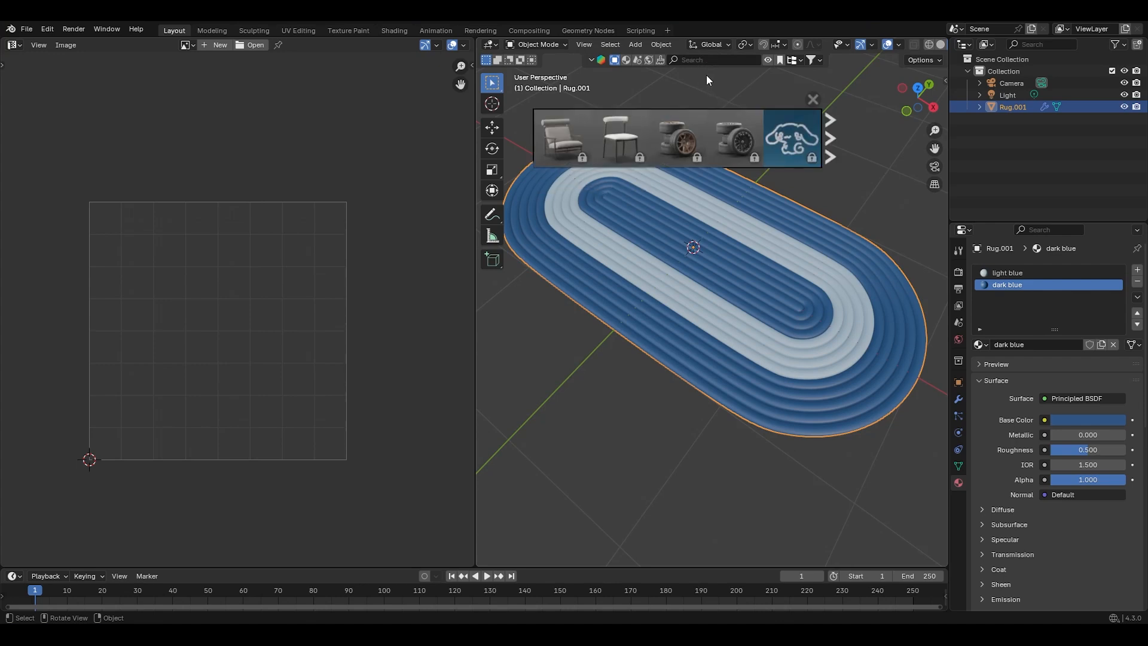
mouse_move(669, 65)
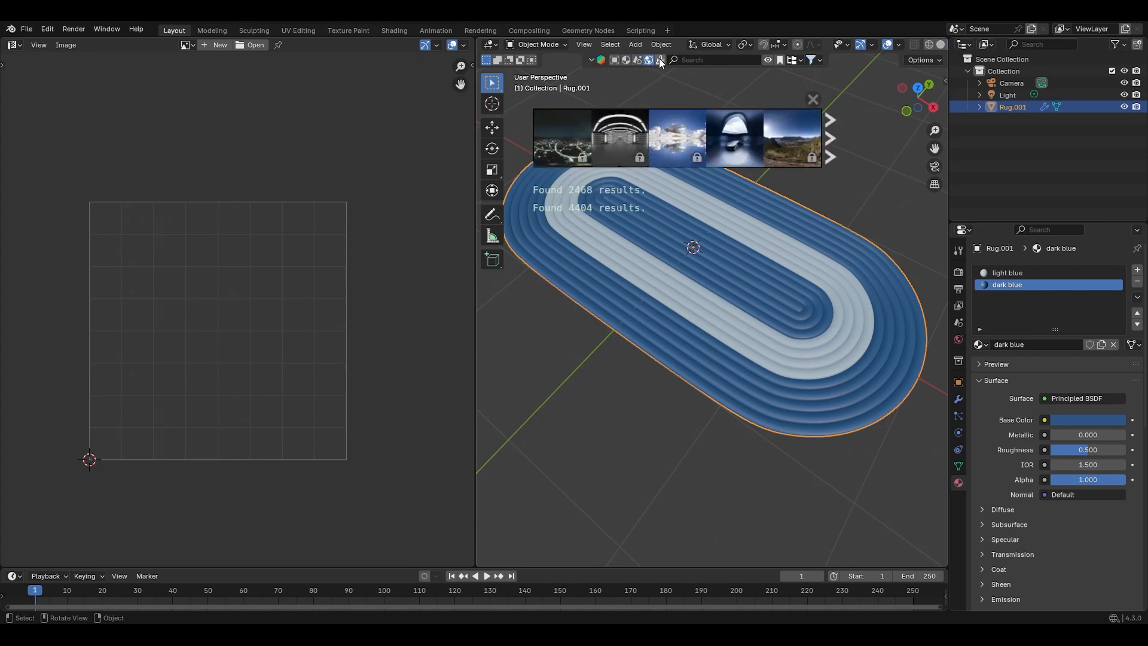
Search BlenderKit material assets for 'knitted fabric'.
left_click(661, 60)
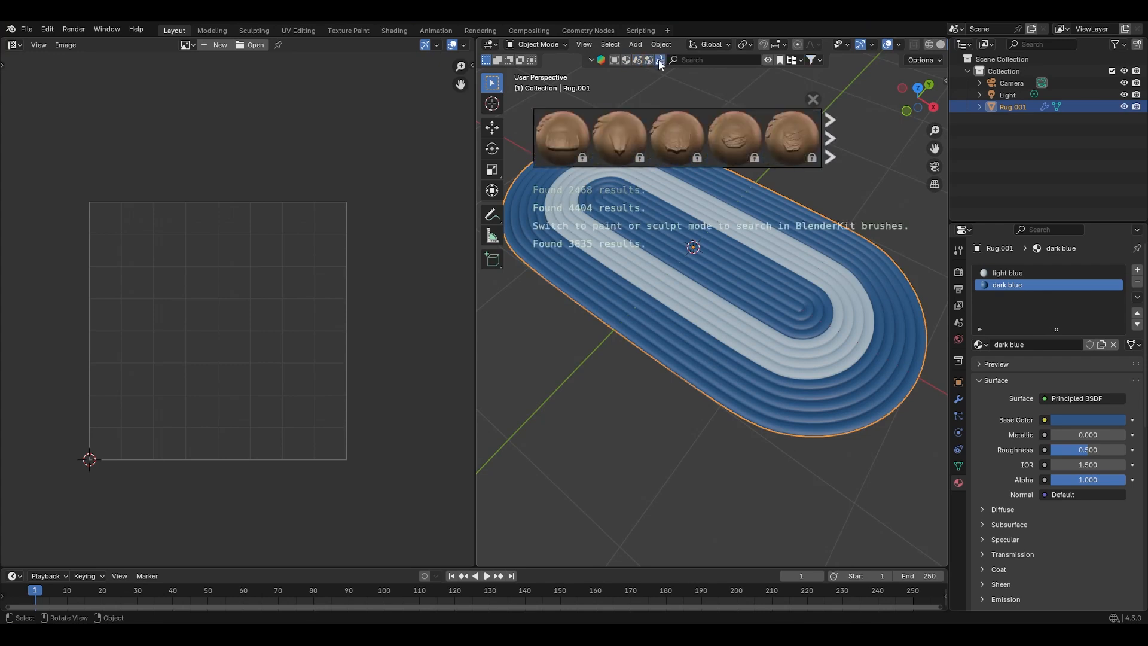
left_click(627, 60)
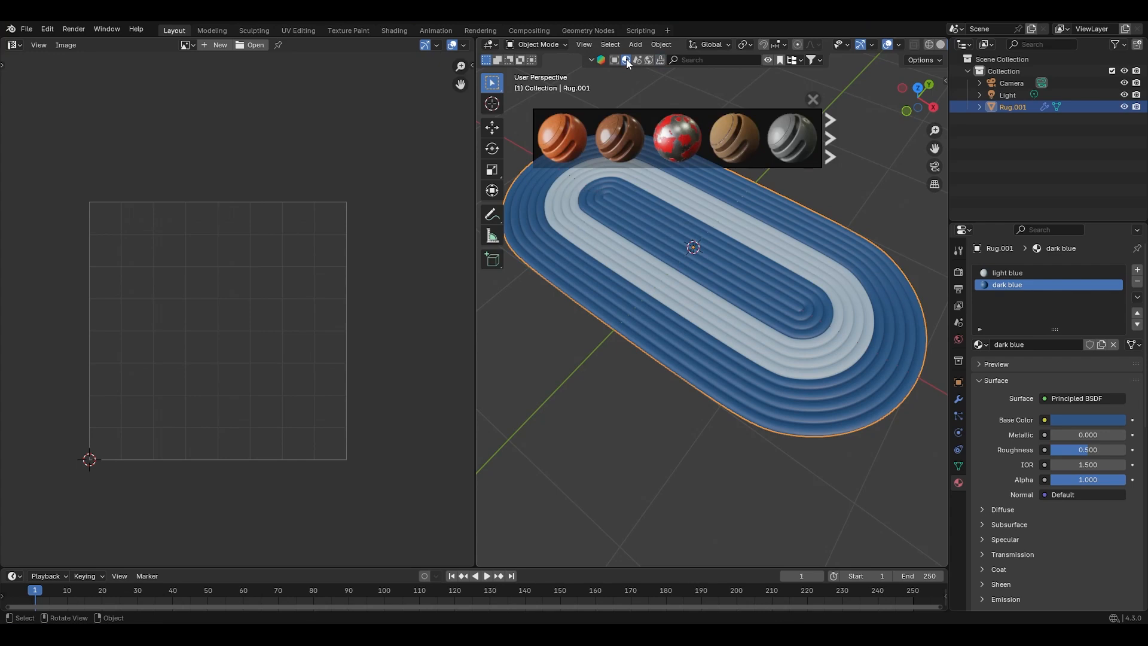
mouse_move(811, 65)
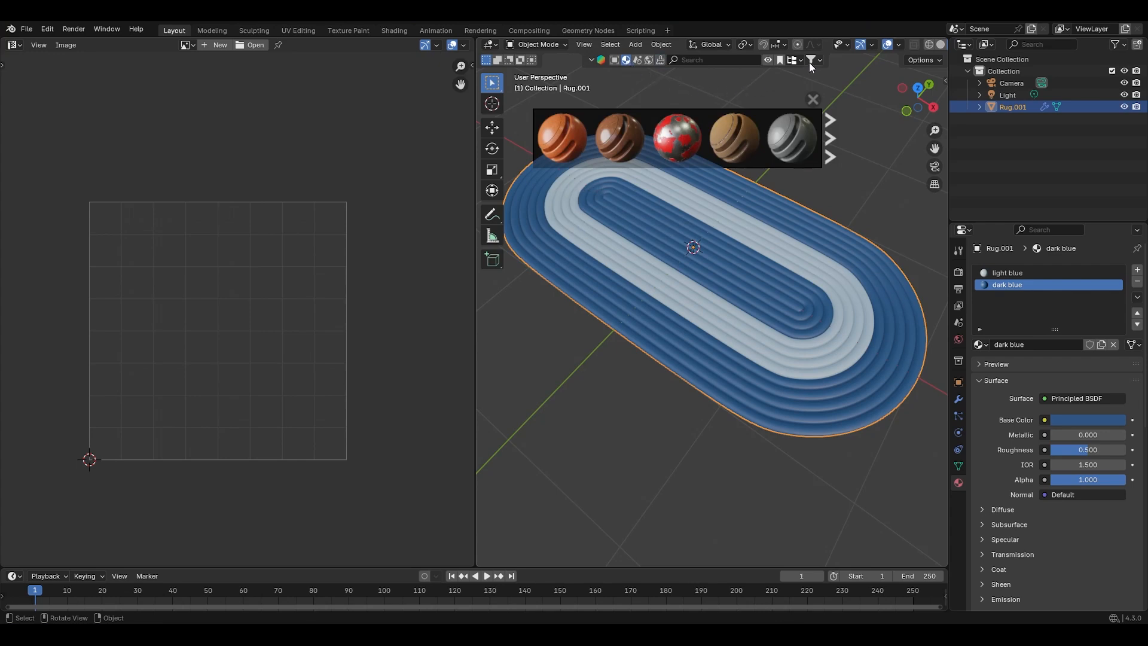
left_click(816, 60)
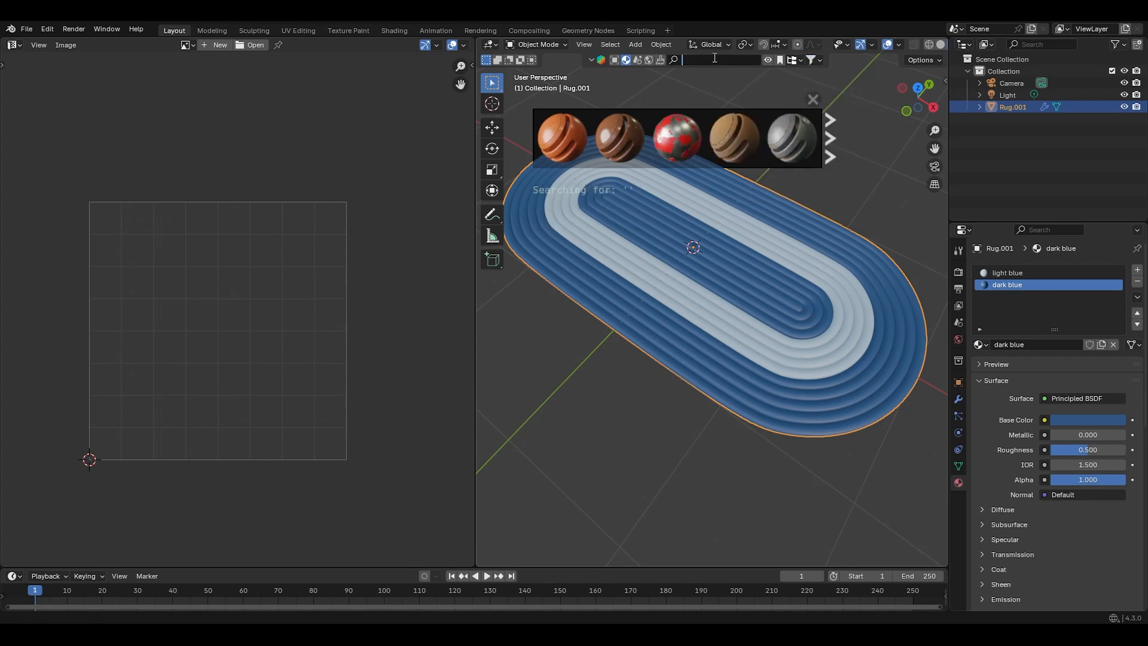
type("knitted fabric")
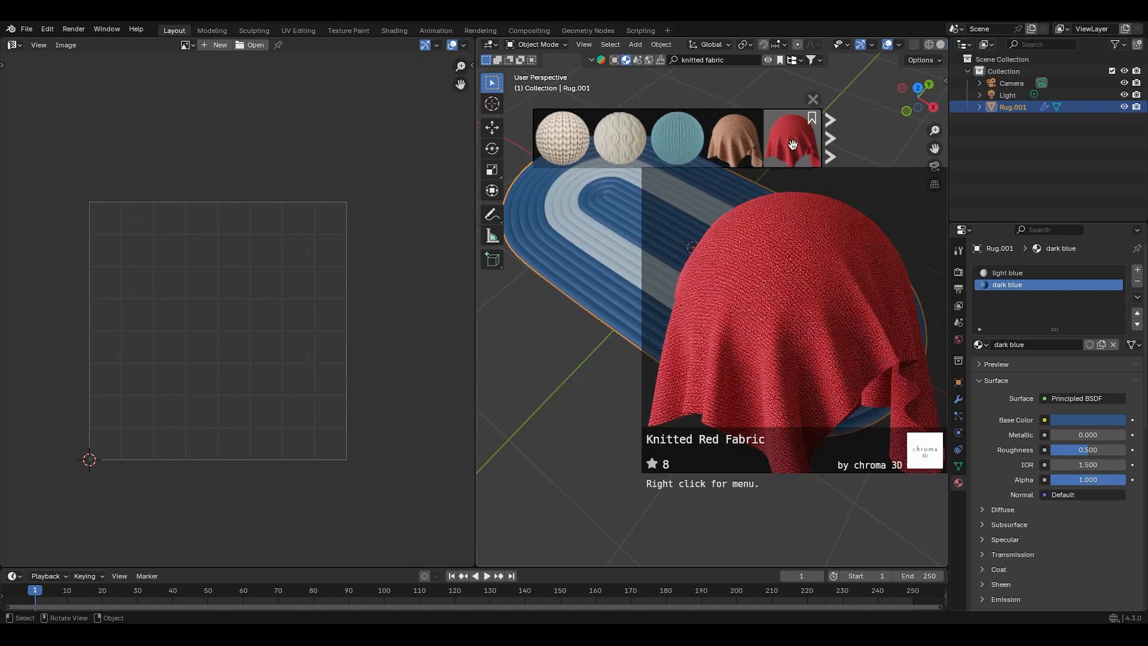
View the Knitted Red Fabric material's detail page.
left_click(792, 141)
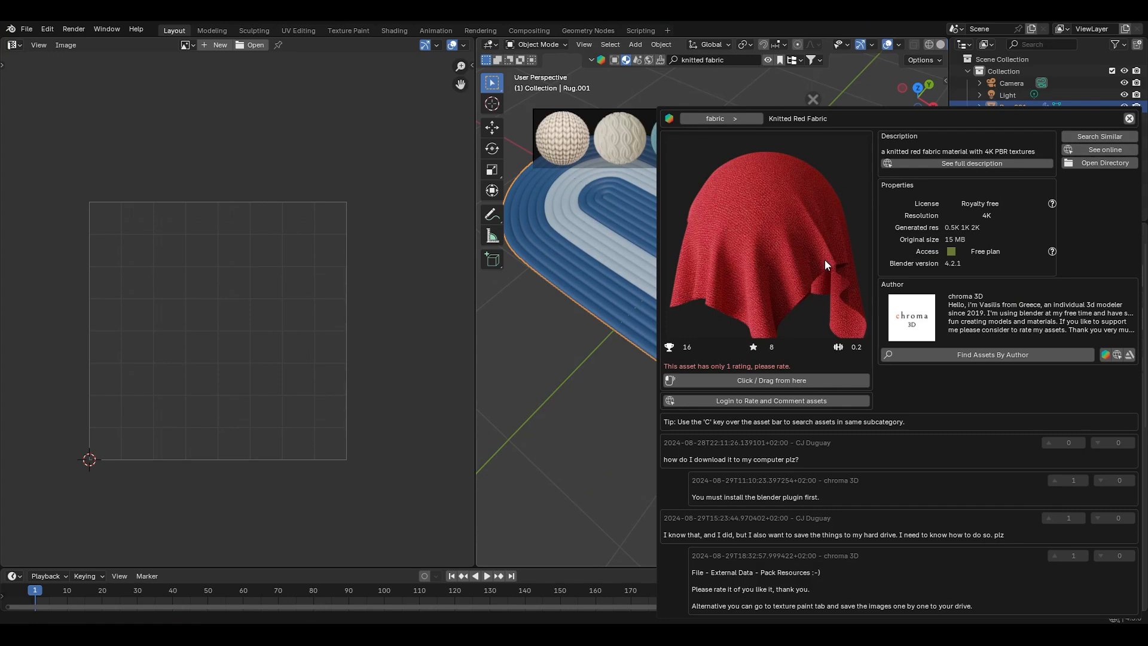
mouse_move(950, 215)
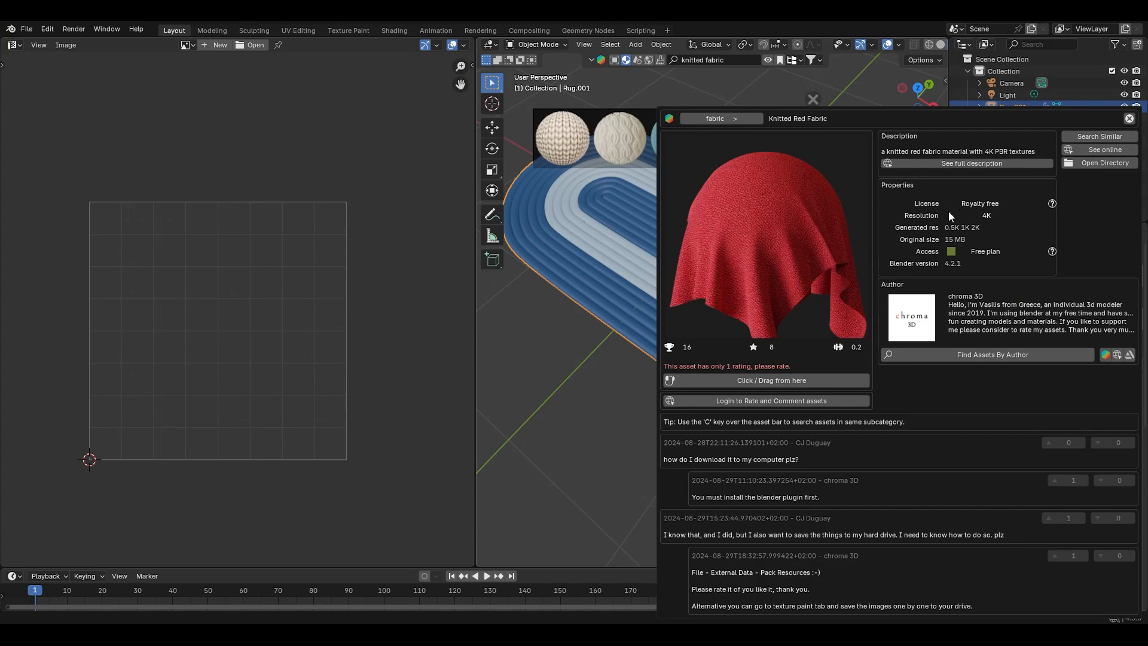
mouse_move(681, 210)
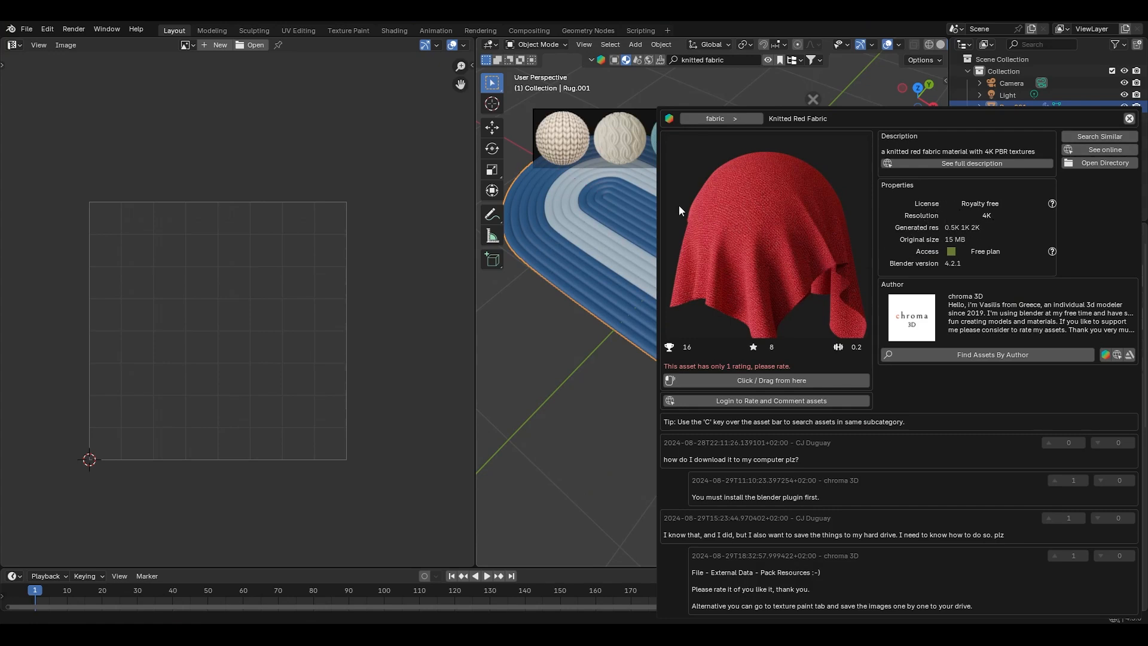
mouse_move(969, 117)
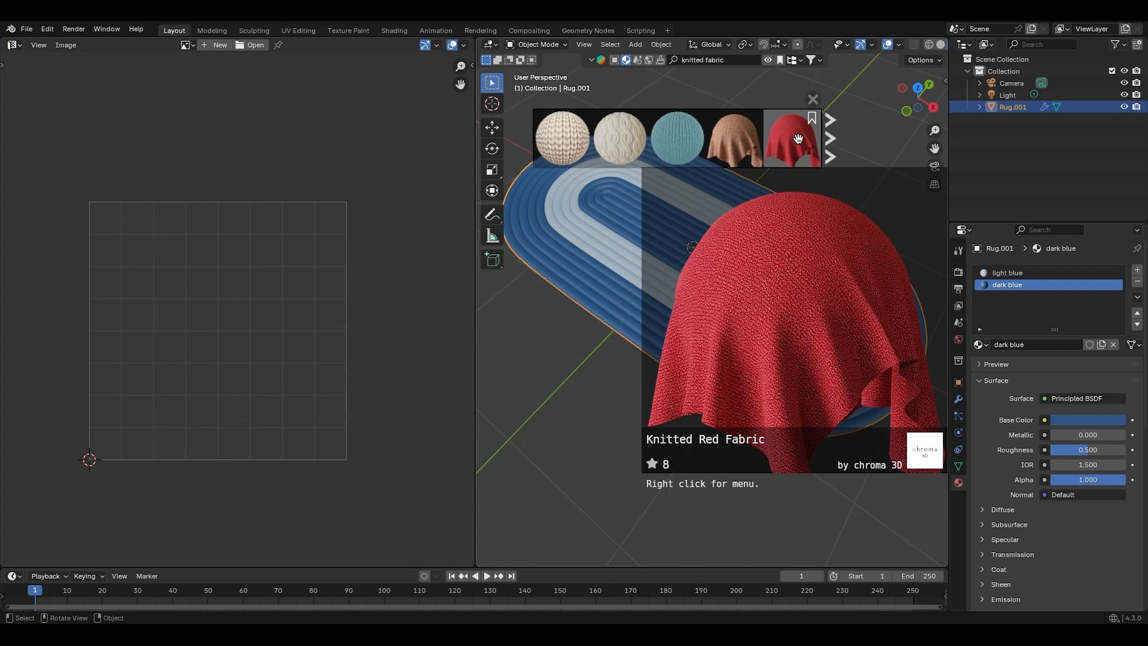
mouse_move(795, 135)
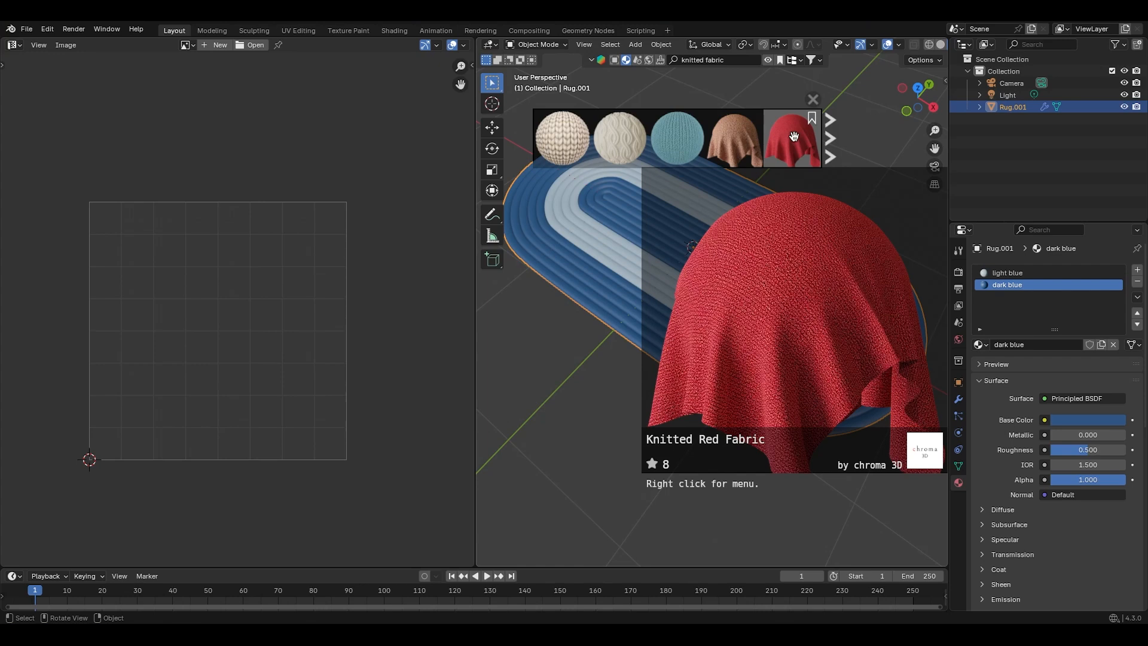
mouse_move(792, 135)
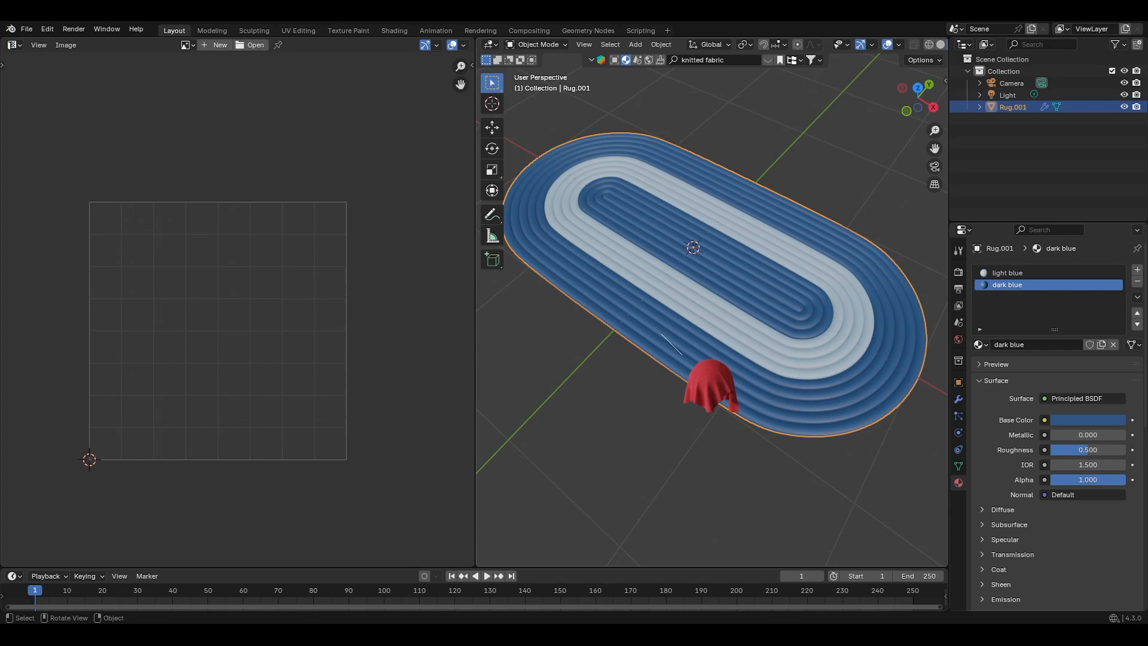
Assign the knitted fabric to the dark ring slot, renamed Knitted Dark Blue Fabric, and dismiss BlenderKit's asset bar.
left_click(792, 137)
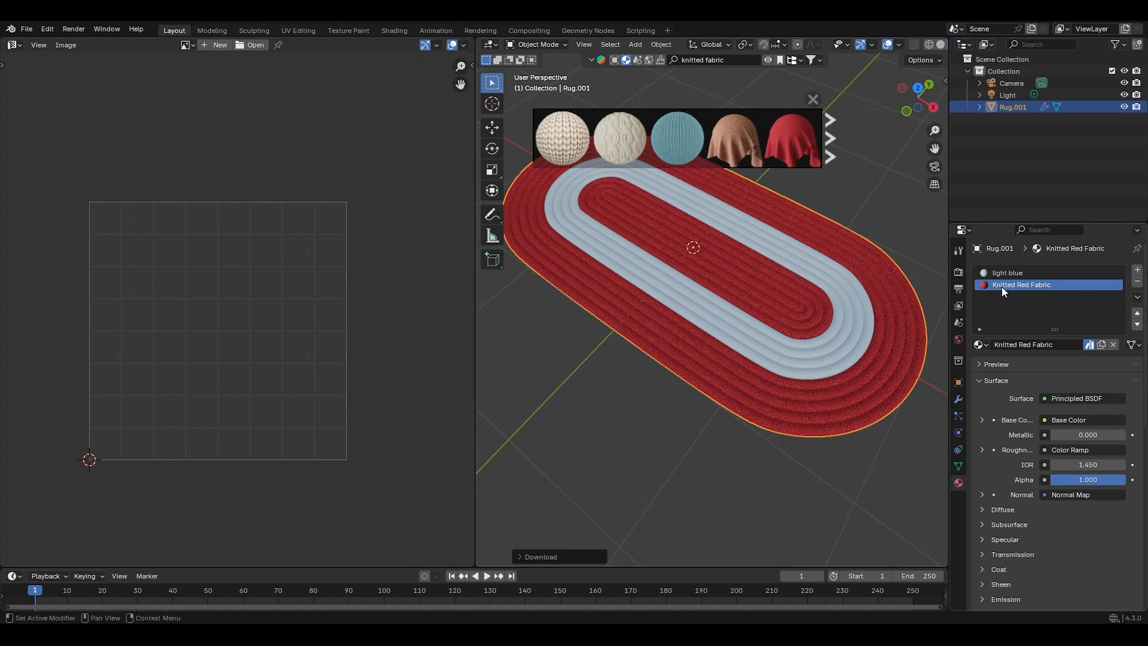
mouse_move(1009, 306)
type("Dark Blu")
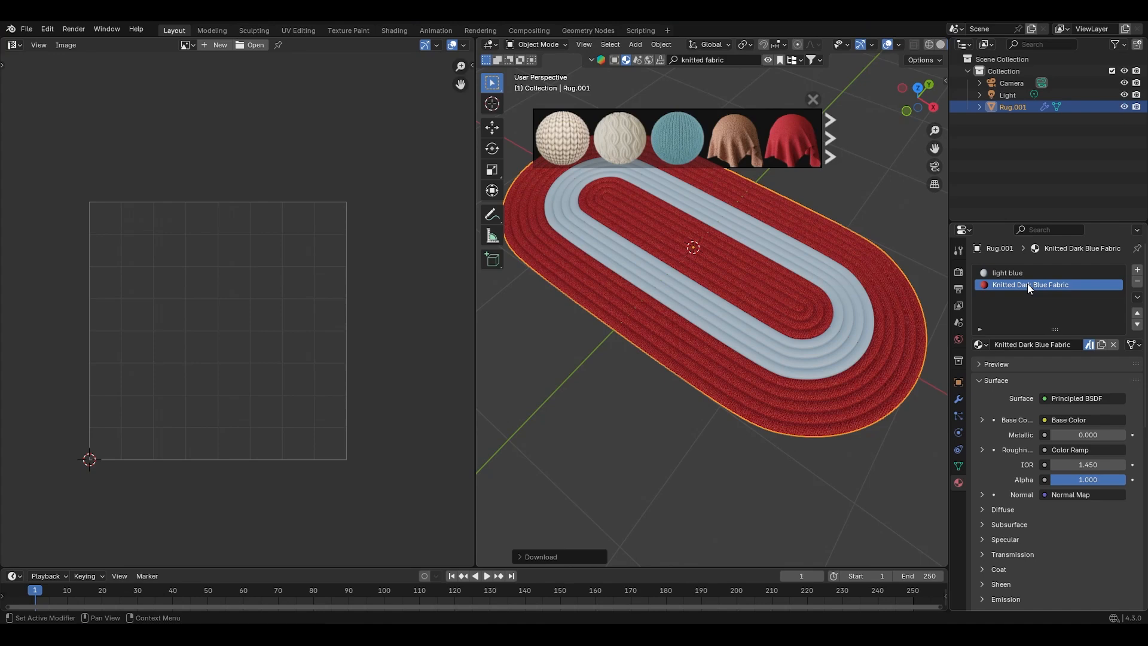
mouse_move(827, 121)
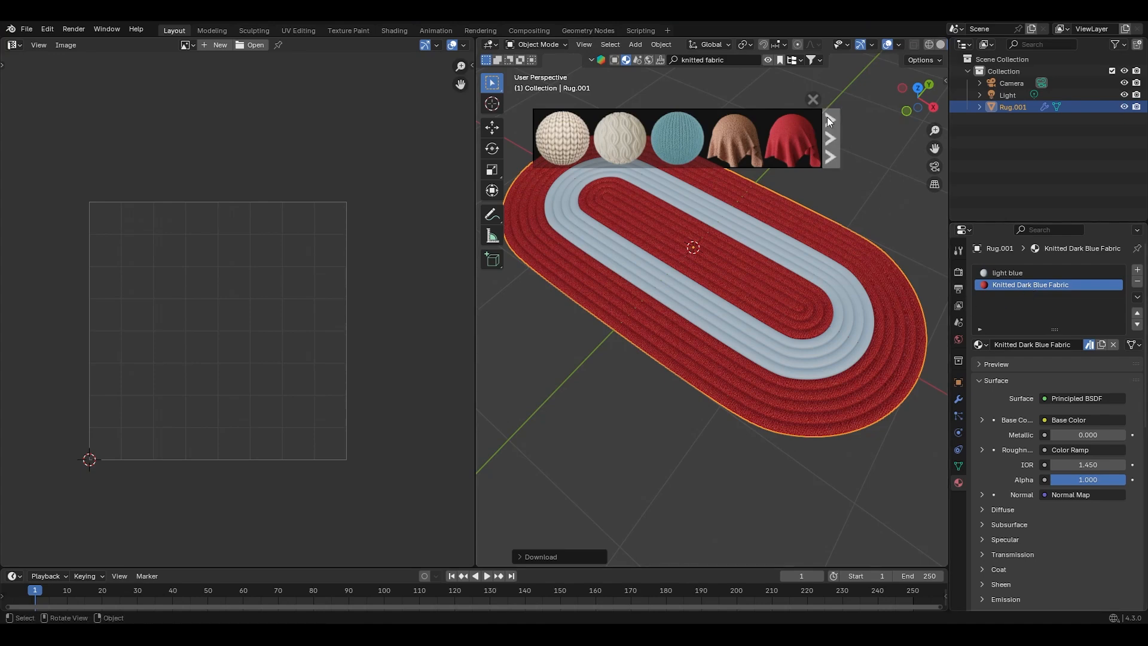
left_click(814, 99)
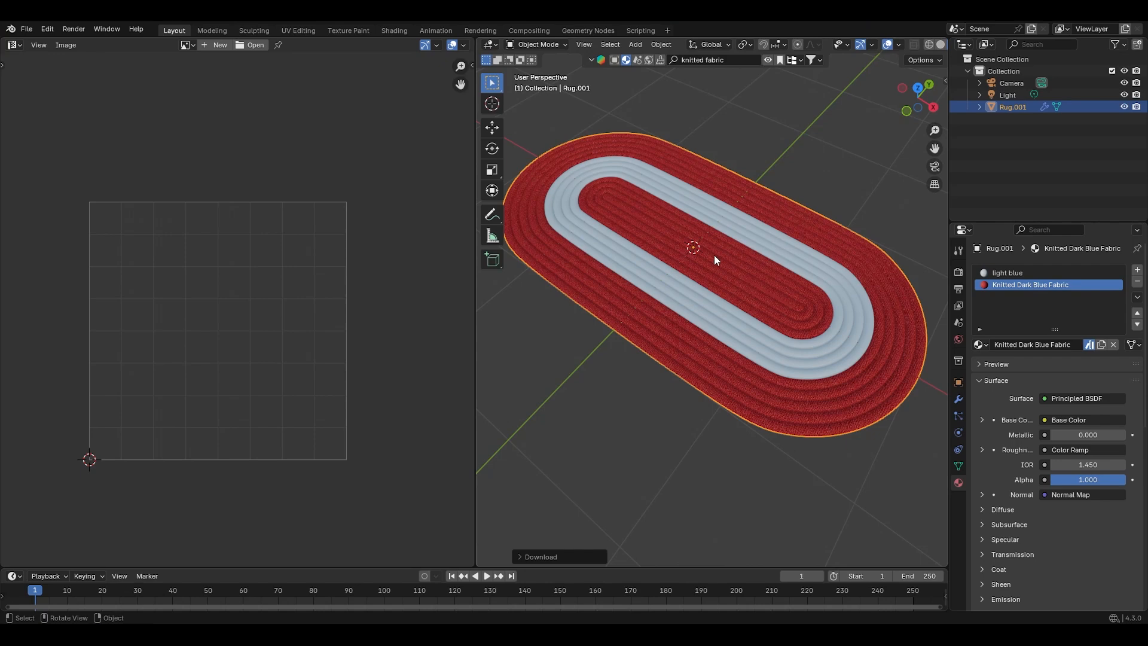
mouse_move(694, 253)
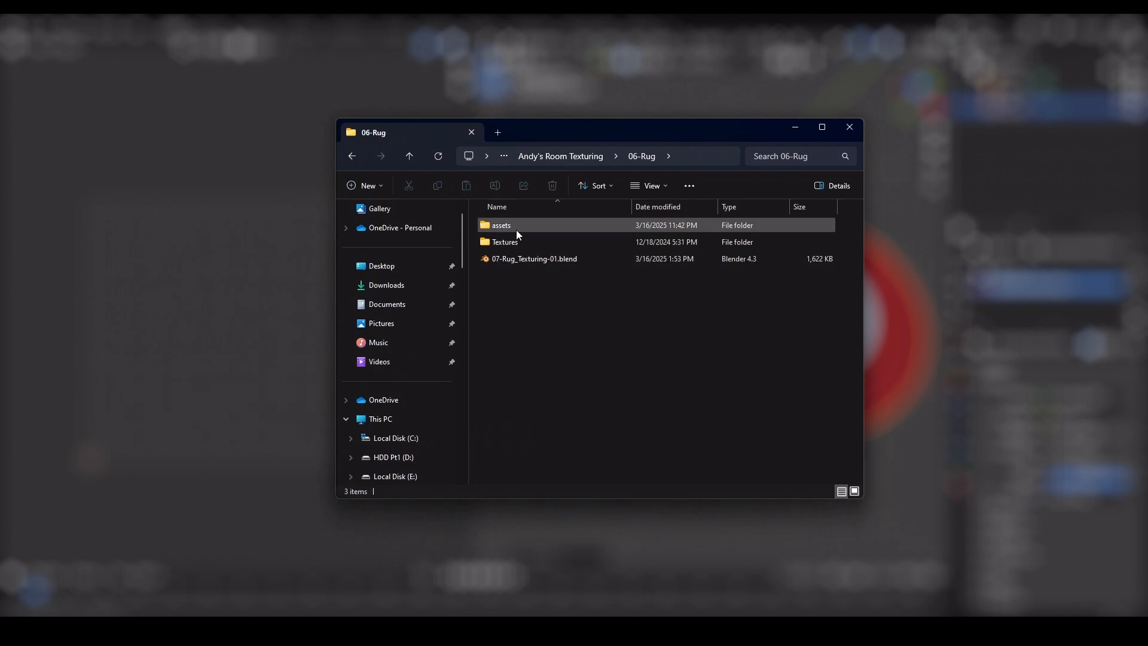
Look into the assets folder inside the 06-Rug project folder.
left_click(501, 225)
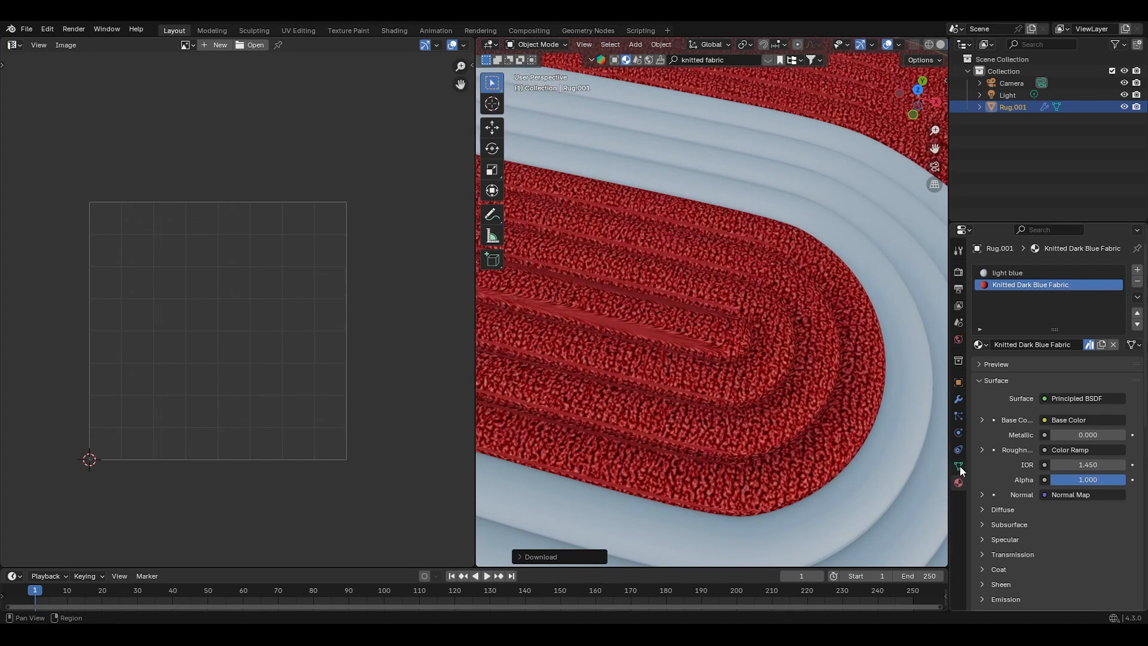
Show the rug's Object Data properties with the UV Maps list revealing UVMap and automap.
left_click(959, 465)
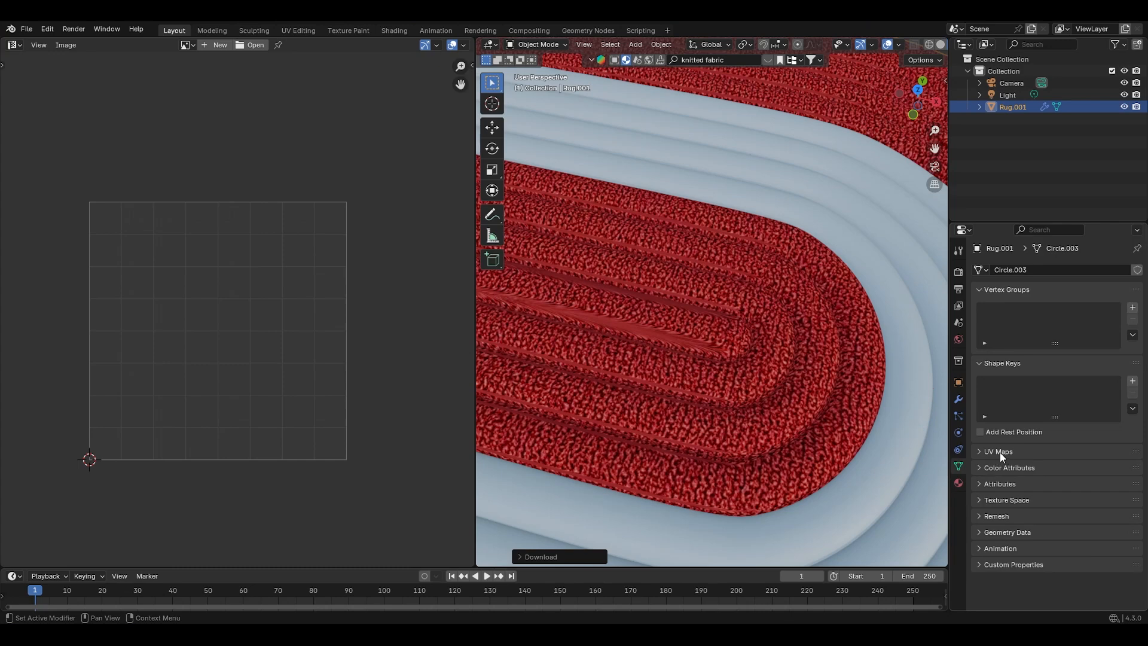
left_click(980, 452)
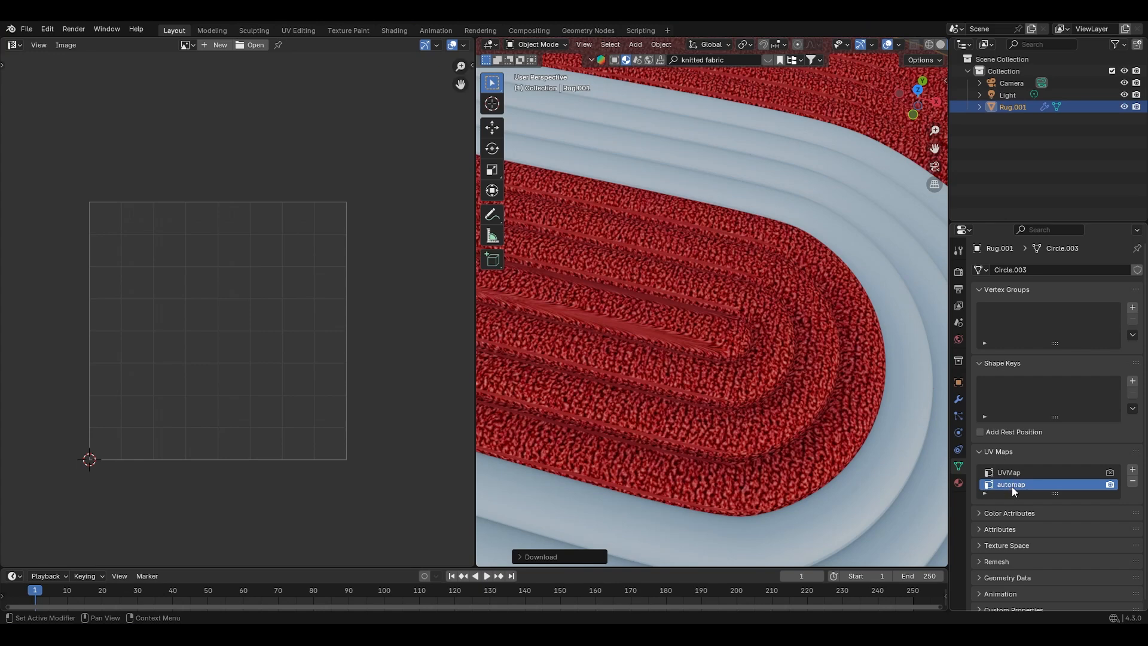
mouse_move(1022, 488)
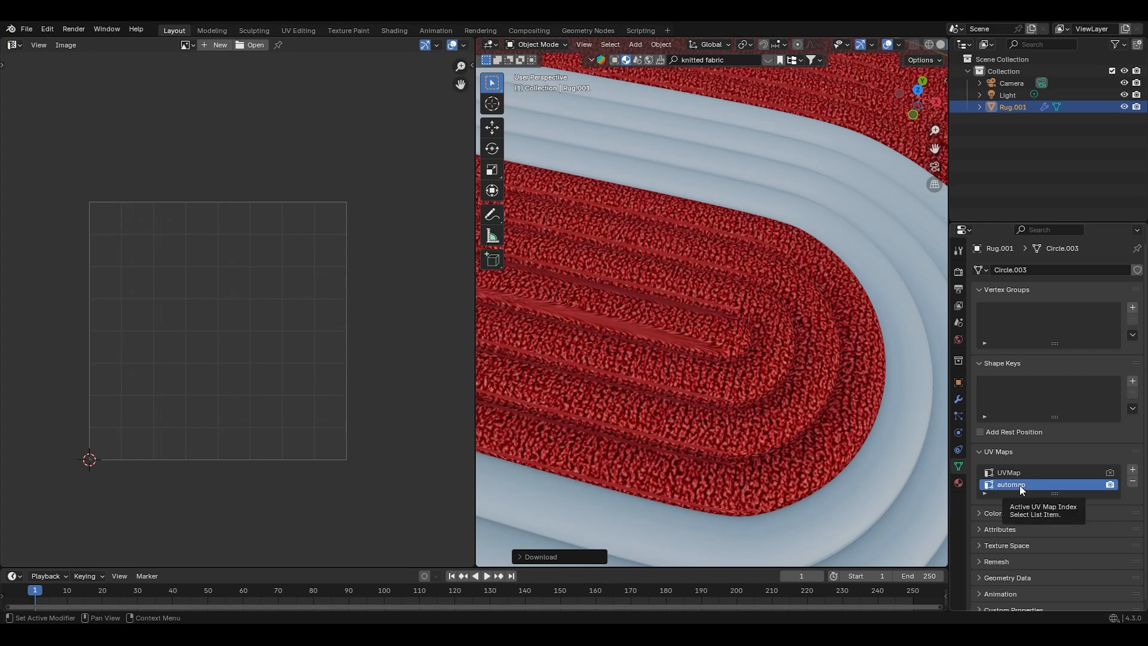
mouse_move(1039, 488)
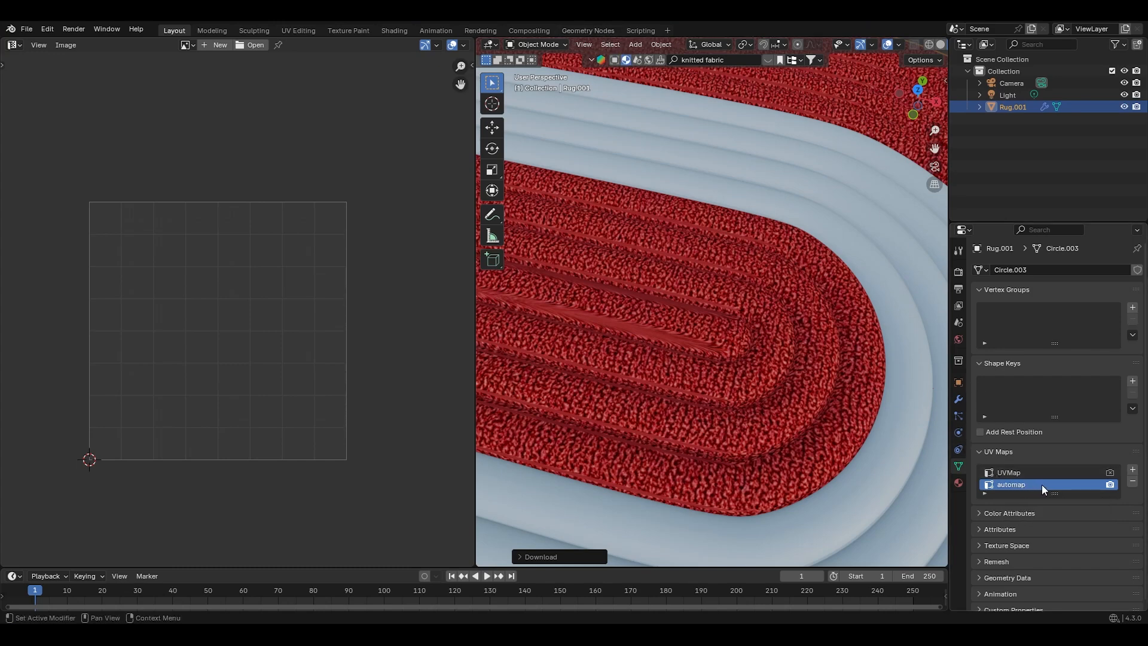
mouse_move(1043, 488)
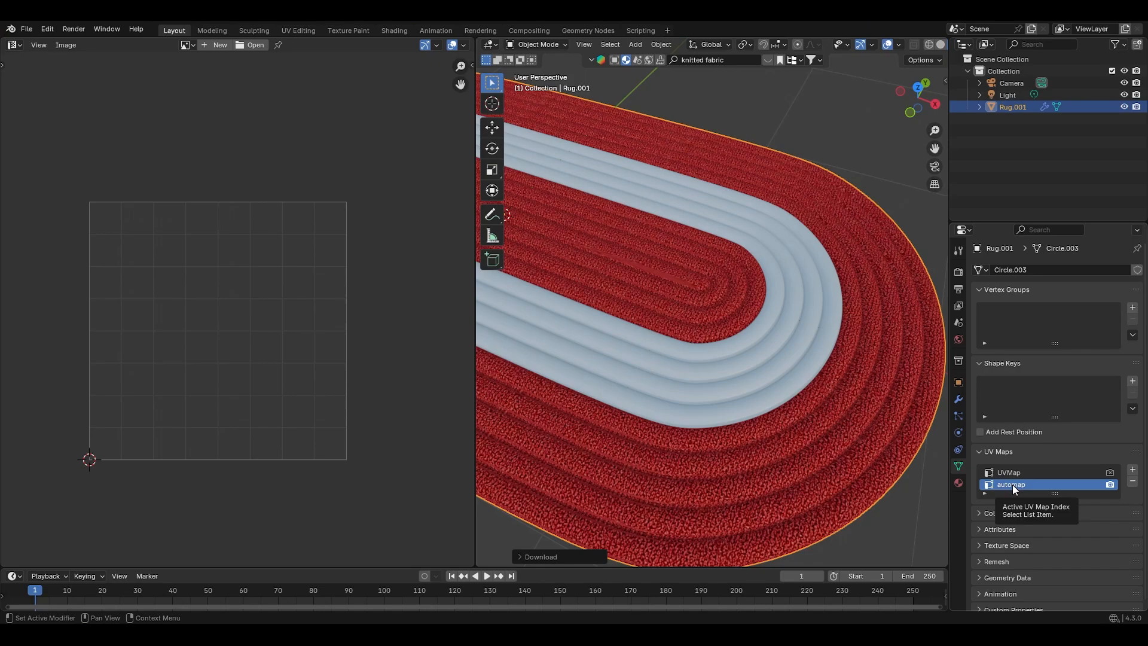
Inspect the rug's UV layouts in Edit Mode and make UVMap the active UV map.
key("Tab")
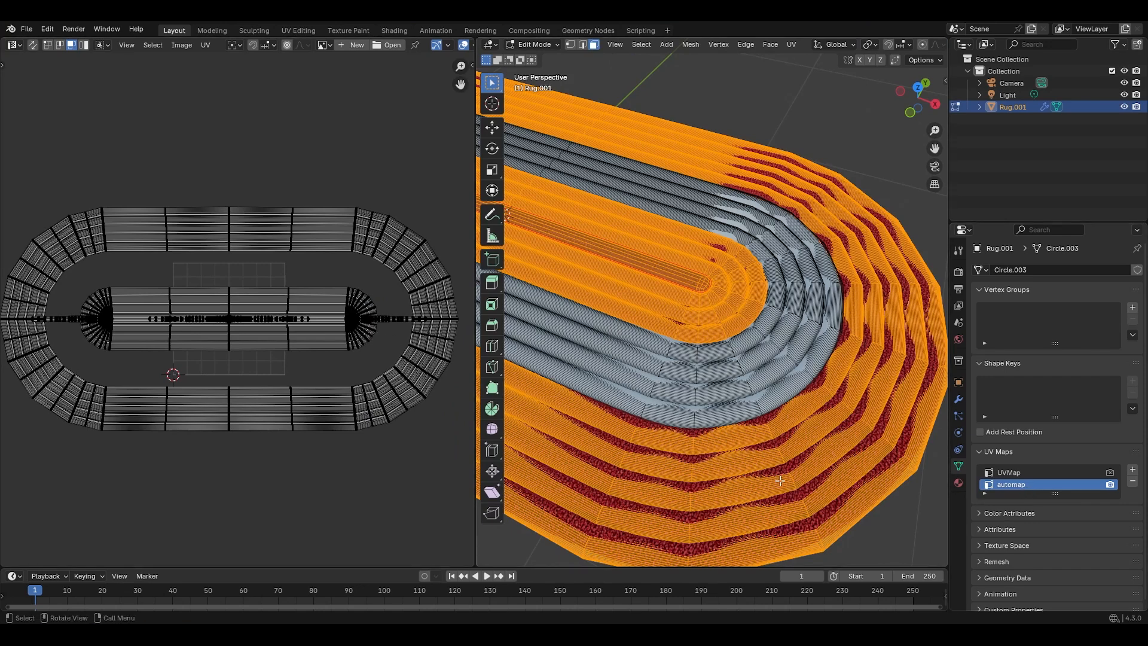
left_click(1008, 473)
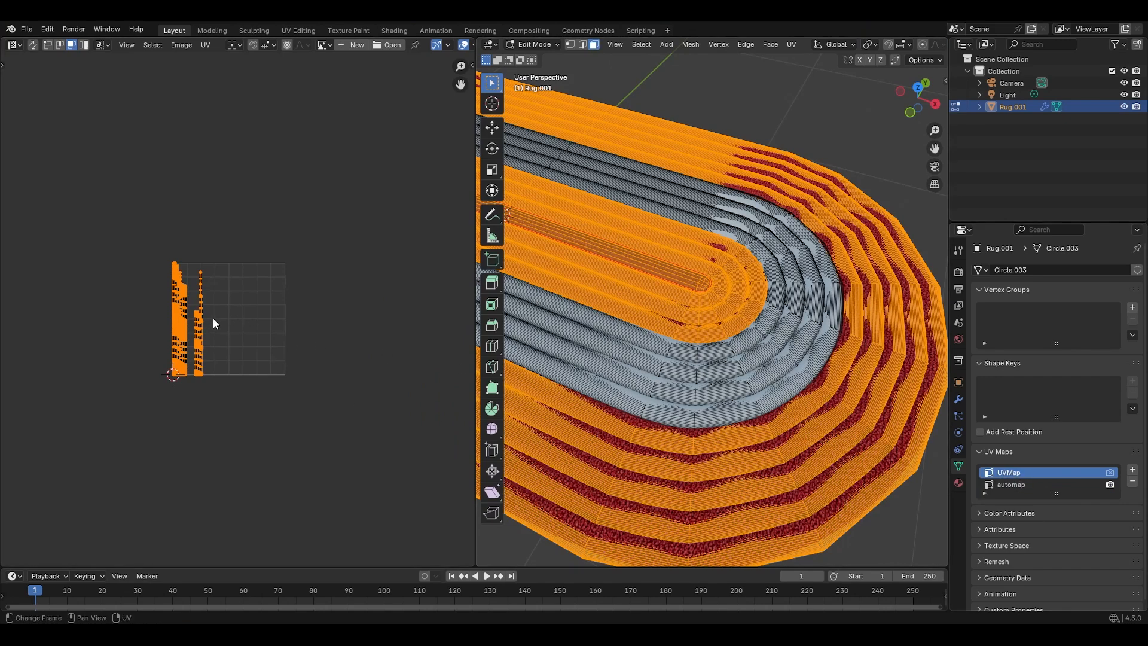
mouse_move(224, 325)
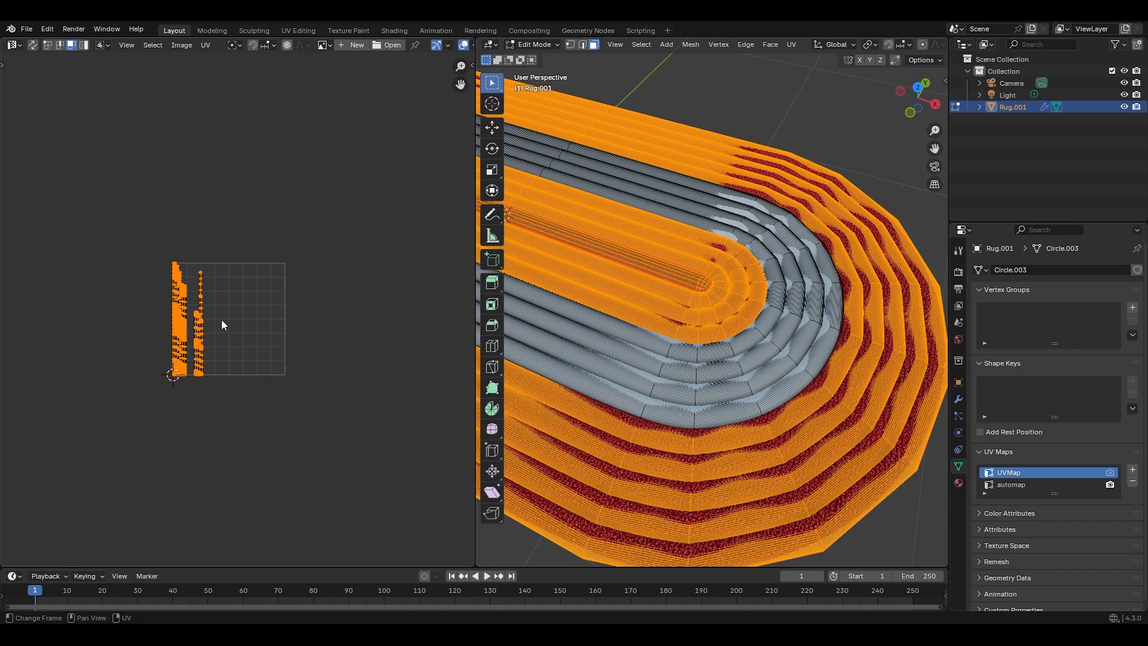
key("Tab")
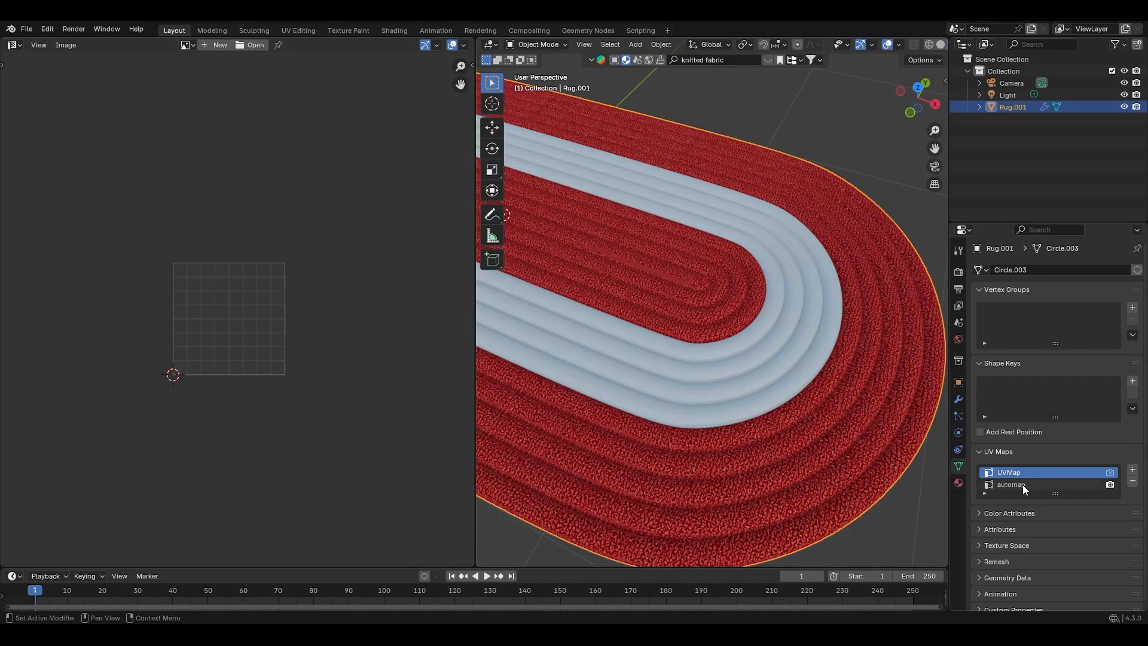
Make automap the active UV map so the knit texture shows large and blotchy.
left_click(1024, 484)
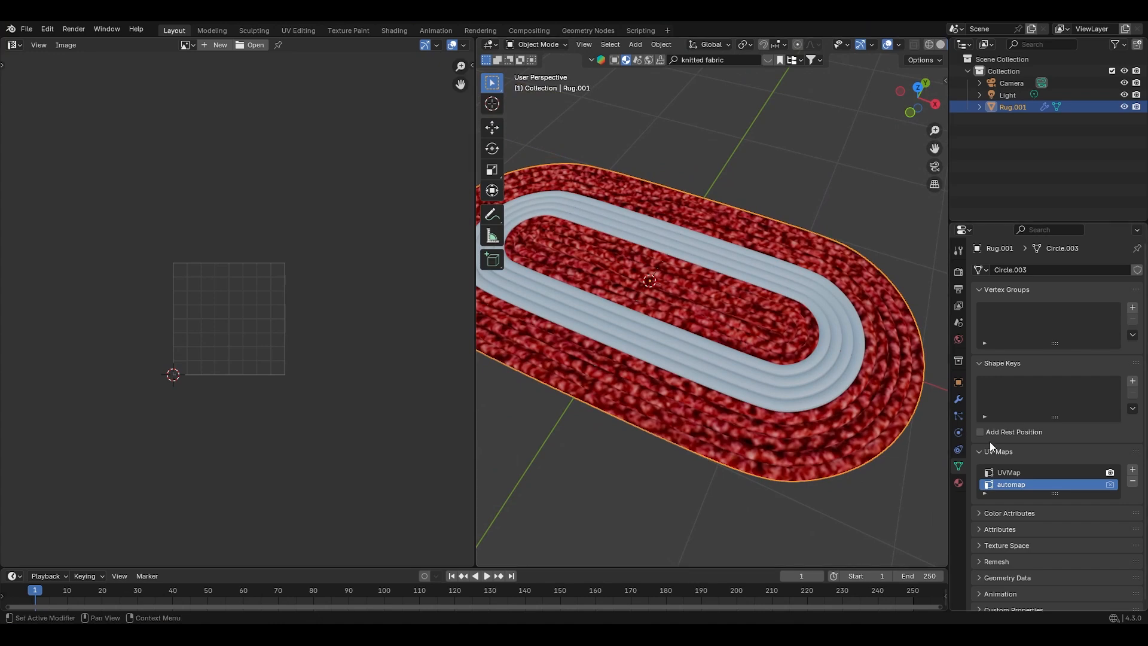
mouse_move(1044, 493)
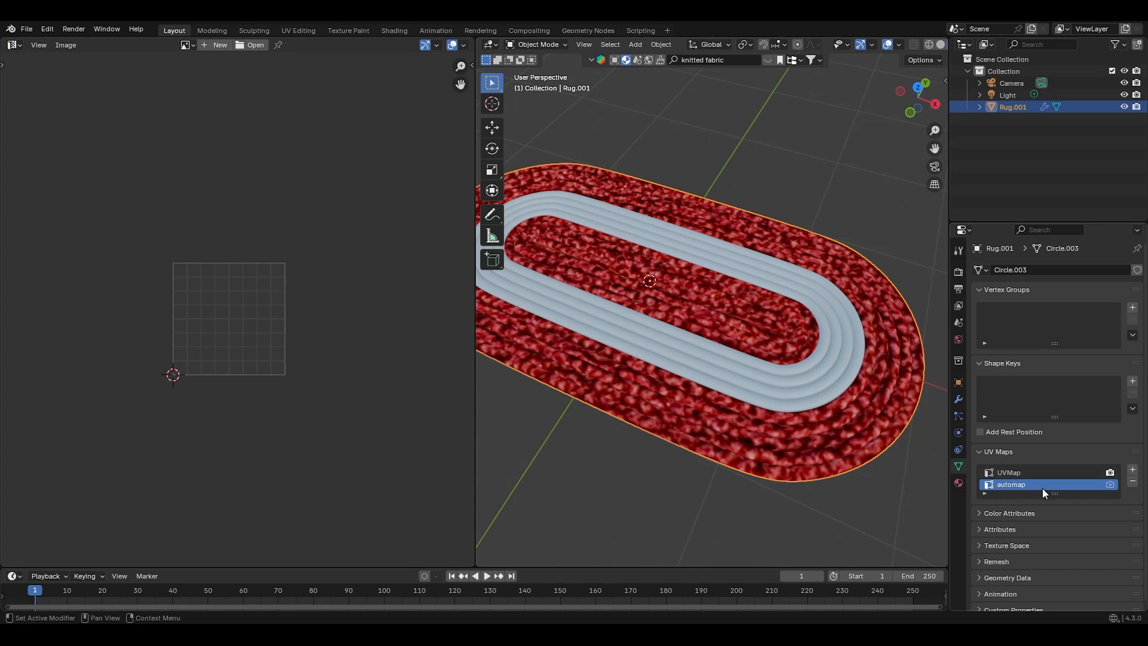
left_click(1131, 480)
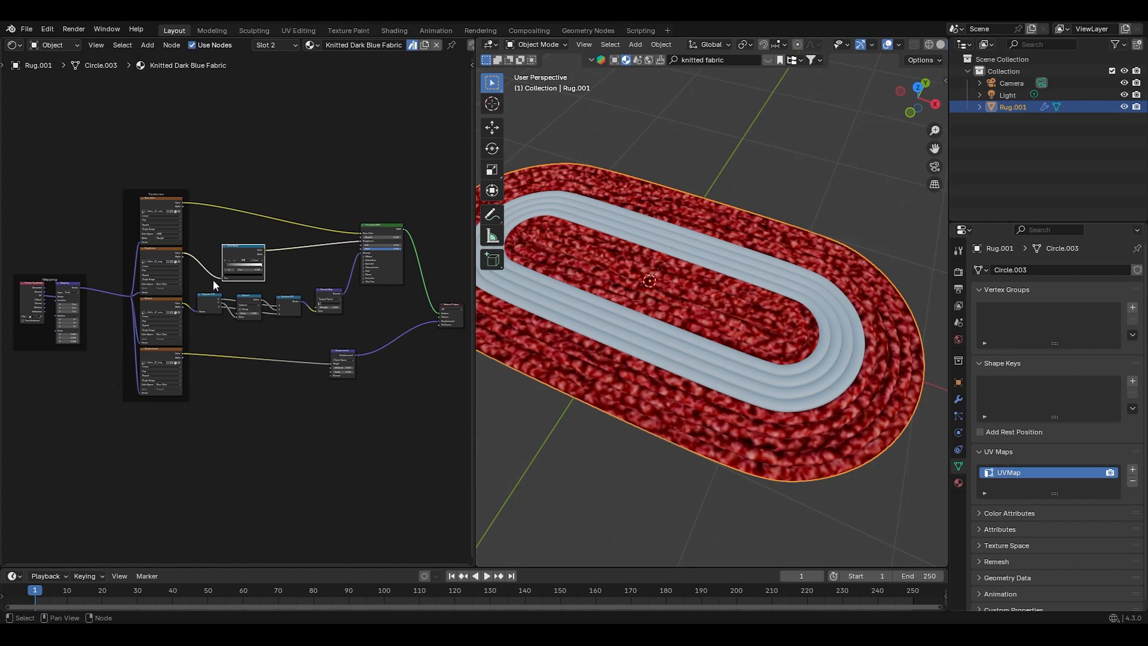
mouse_move(121, 319)
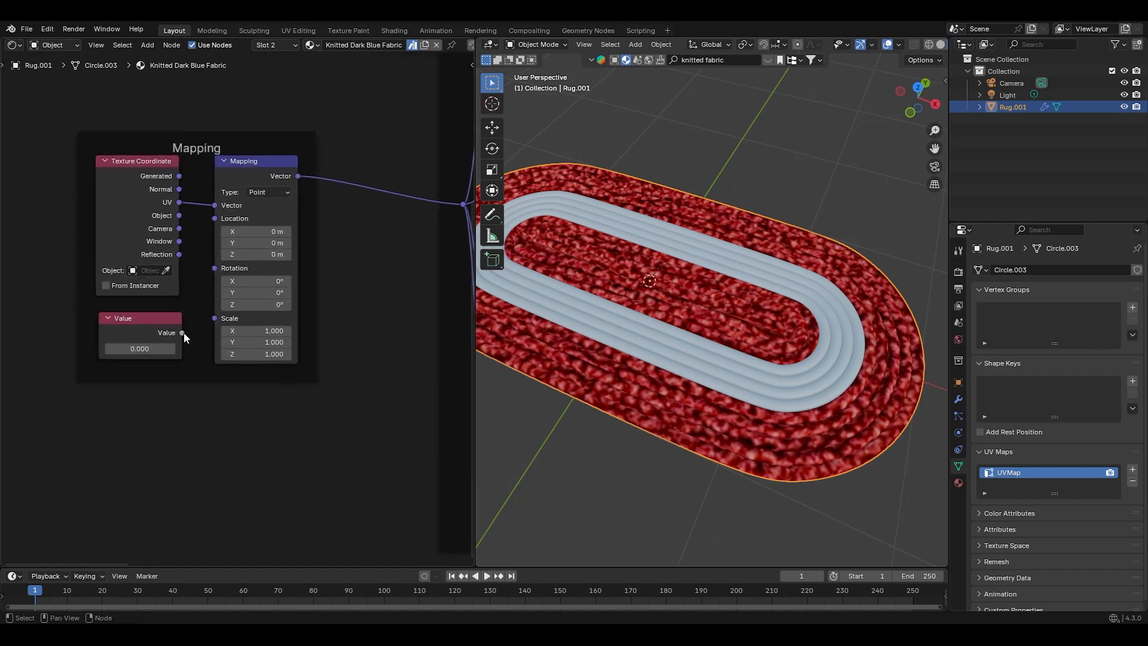
Set the Value node driving the fabric's mapping scale to 20.
left_click(139, 348)
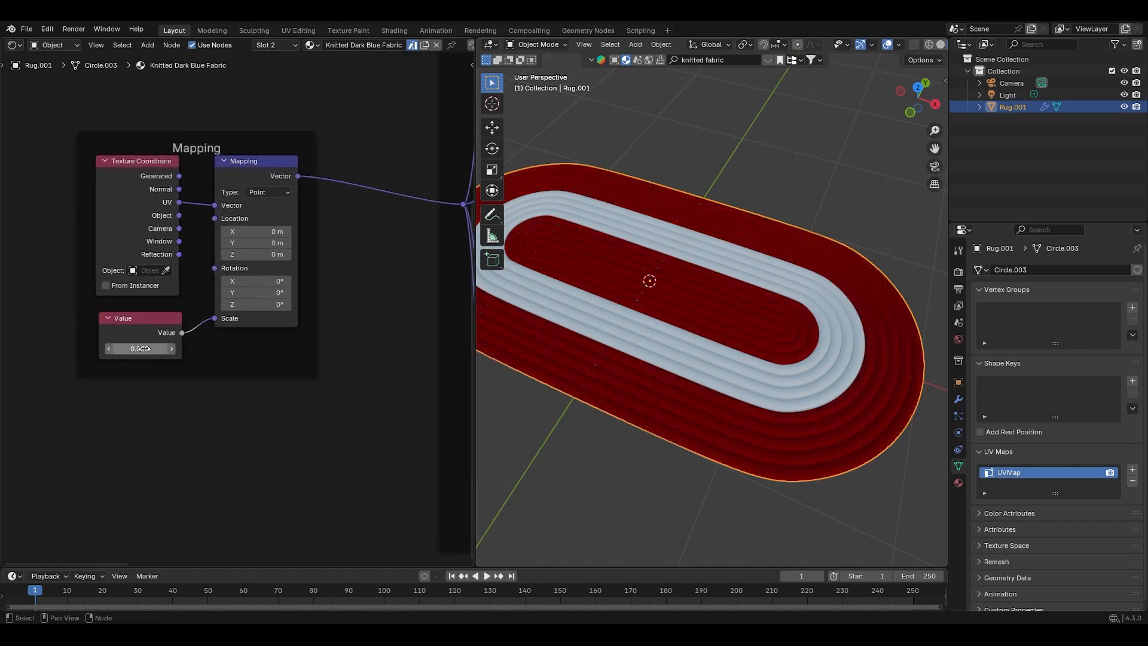
type("20.000")
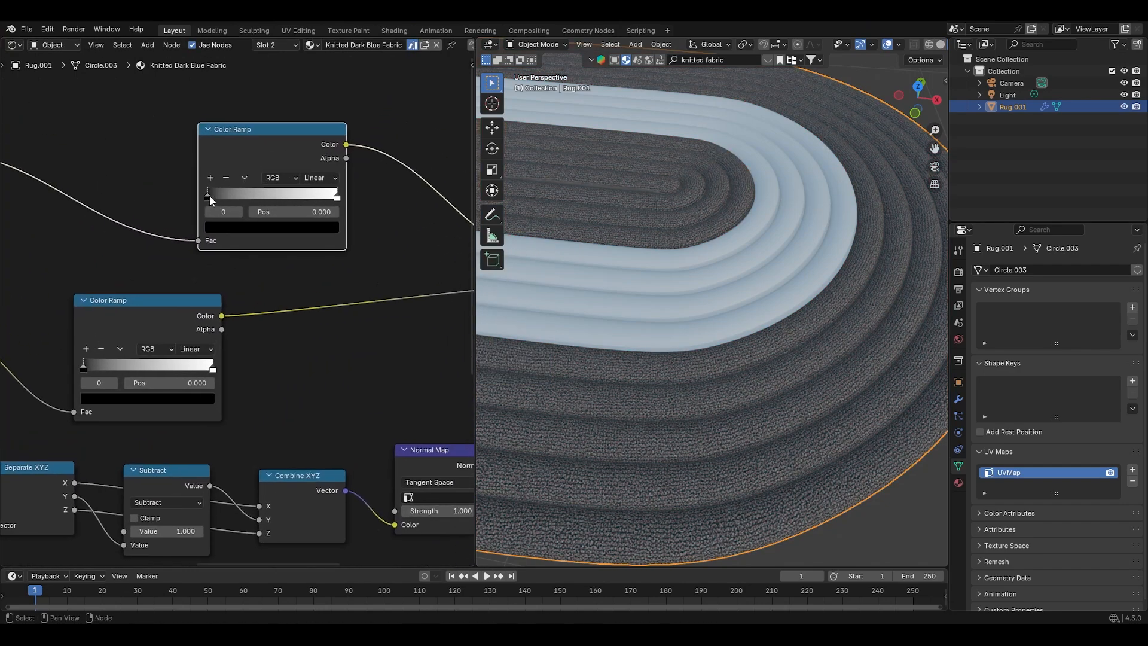
Set the colour ramp's dark stop to hex 213044, the light stop to a lighter blue, and nudge it along the ramp.
left_click(271, 227)
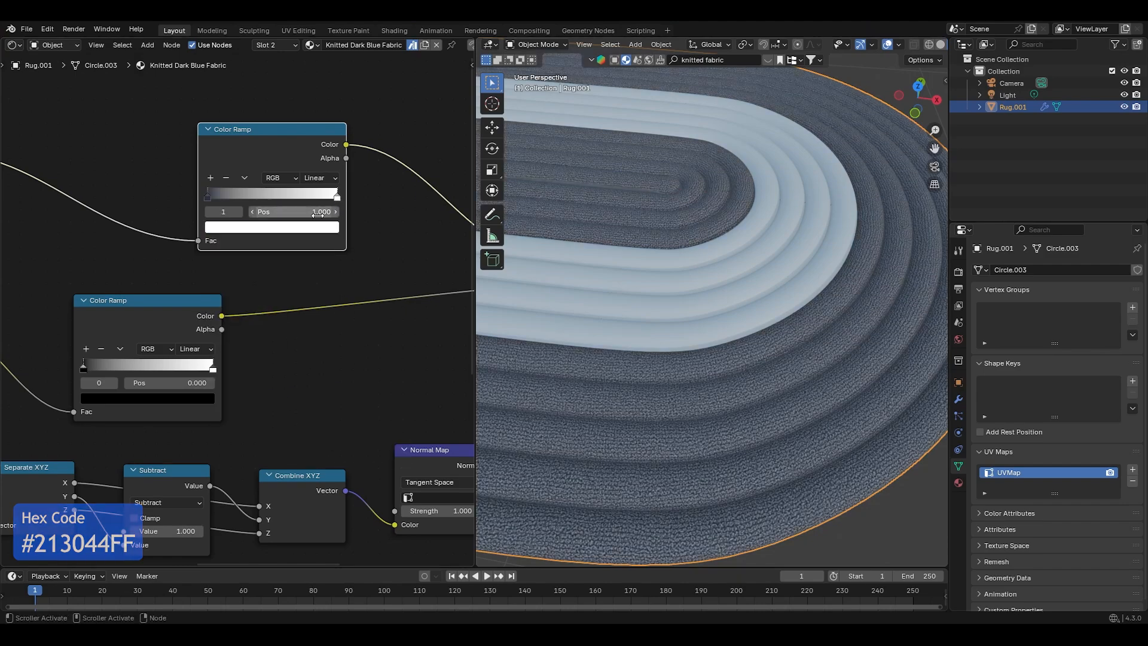
left_click(271, 227)
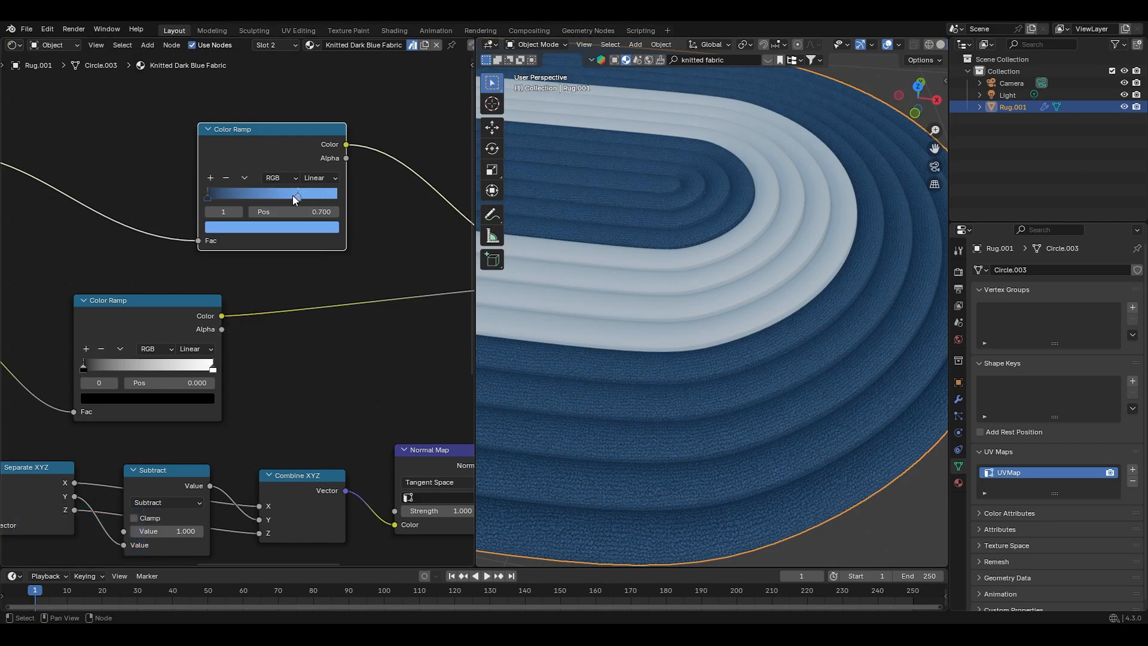
left_click_drag(297, 193, 286, 195)
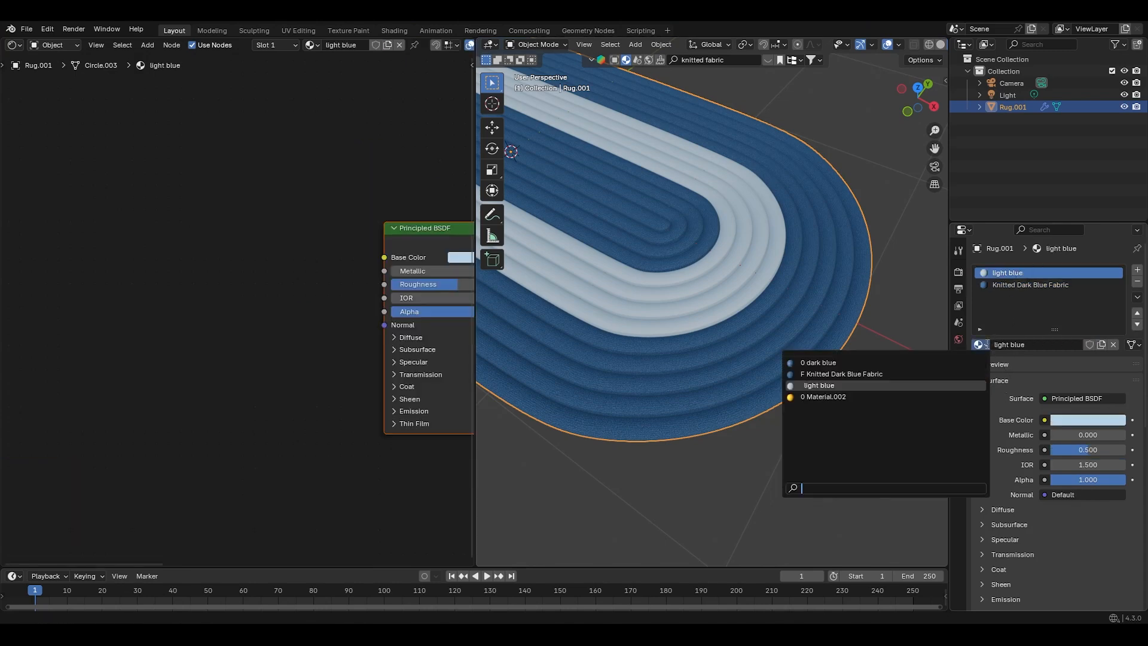
mouse_move(857, 373)
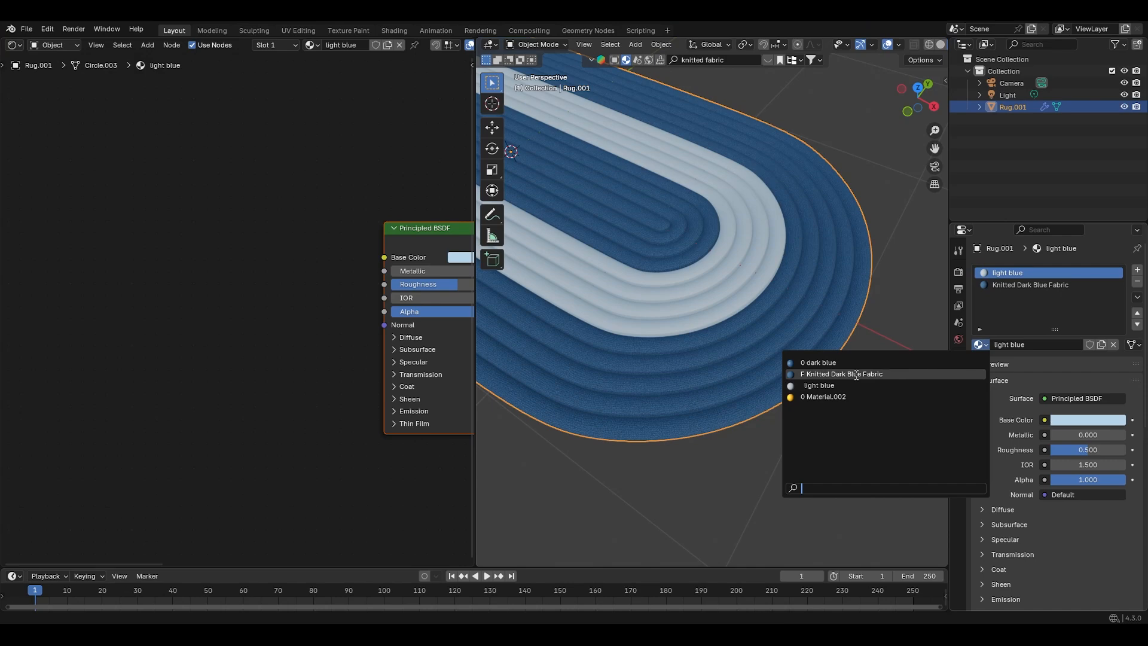
Assign Knitted Dark Blue Fabric to the light blue material slot.
left_click(842, 373)
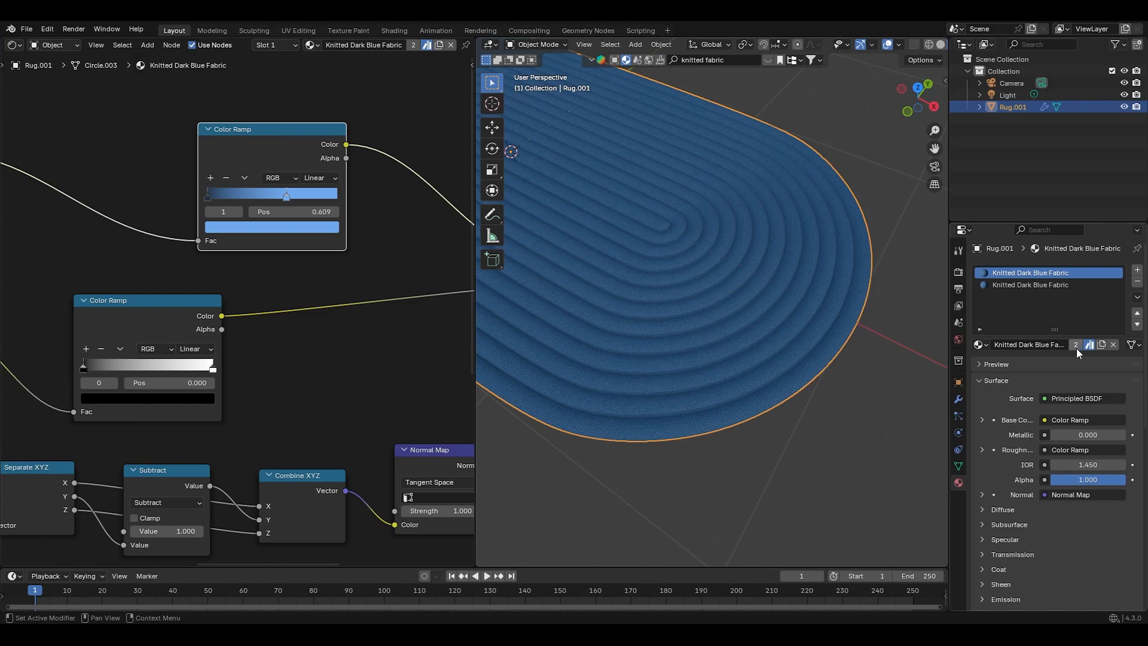
mouse_move(1076, 344)
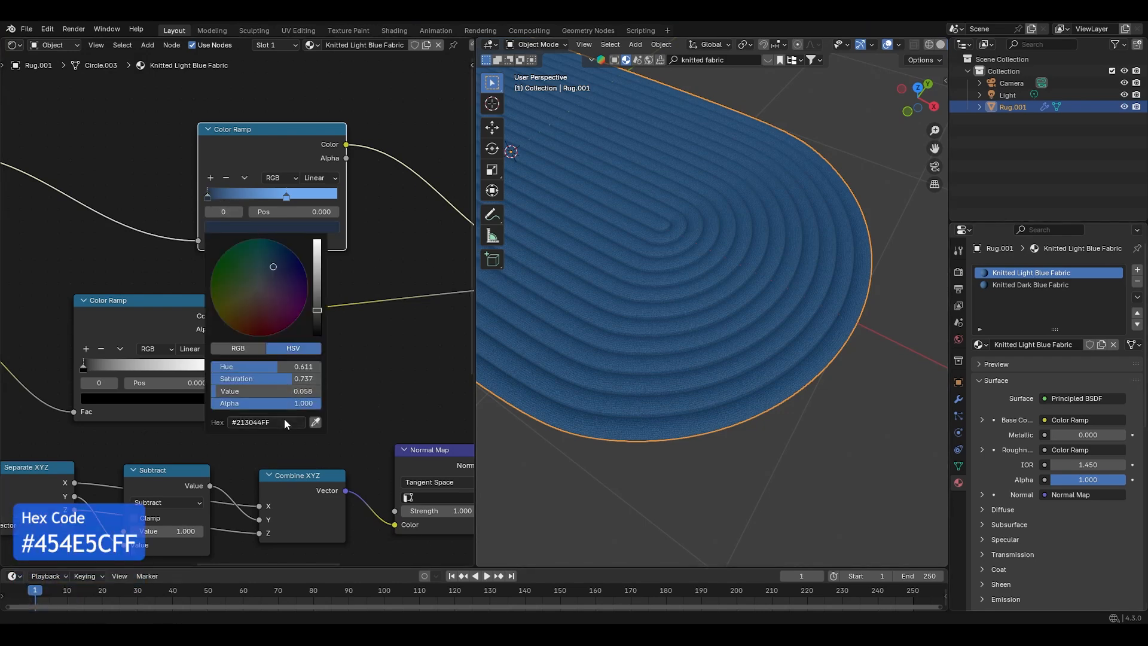
Set the colour ramp stop to hex 454E5C and move the light stop to position 0.700.
left_click(286, 194)
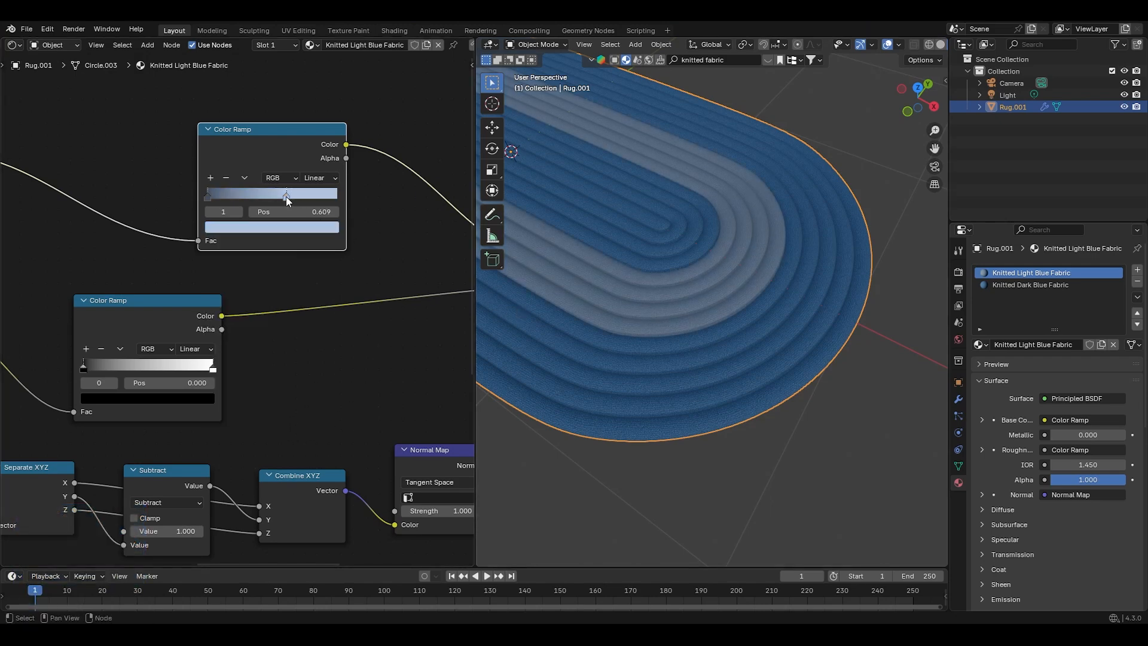
left_click_drag(286, 194, 297, 194)
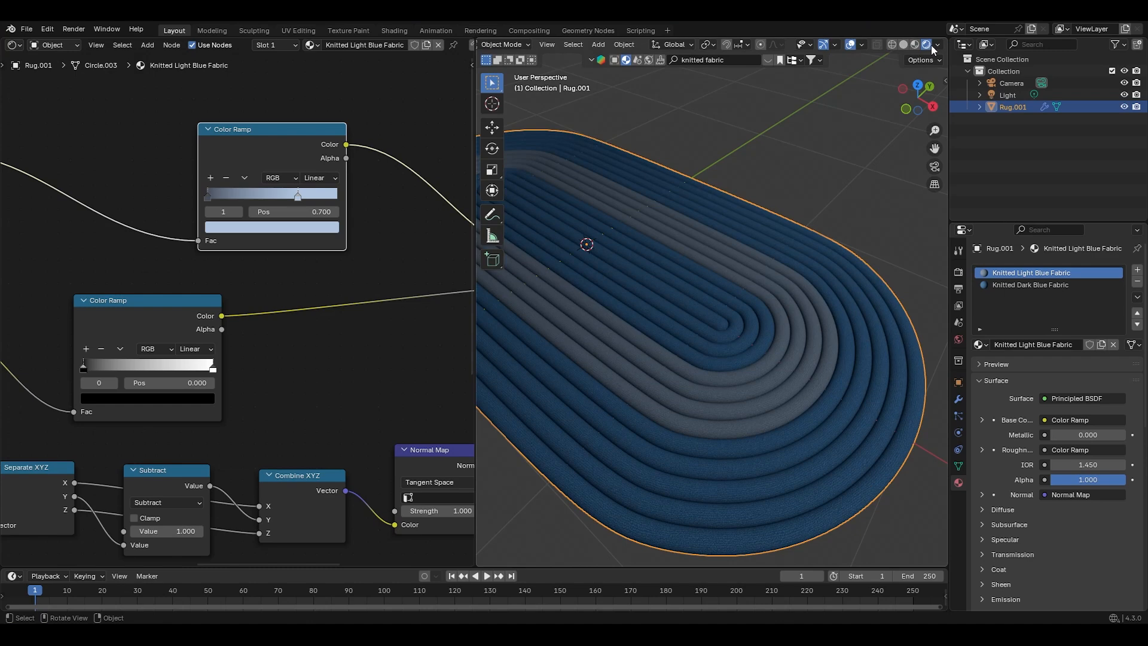
Adjust the viewport shading's preview lighting.
left_click(937, 44)
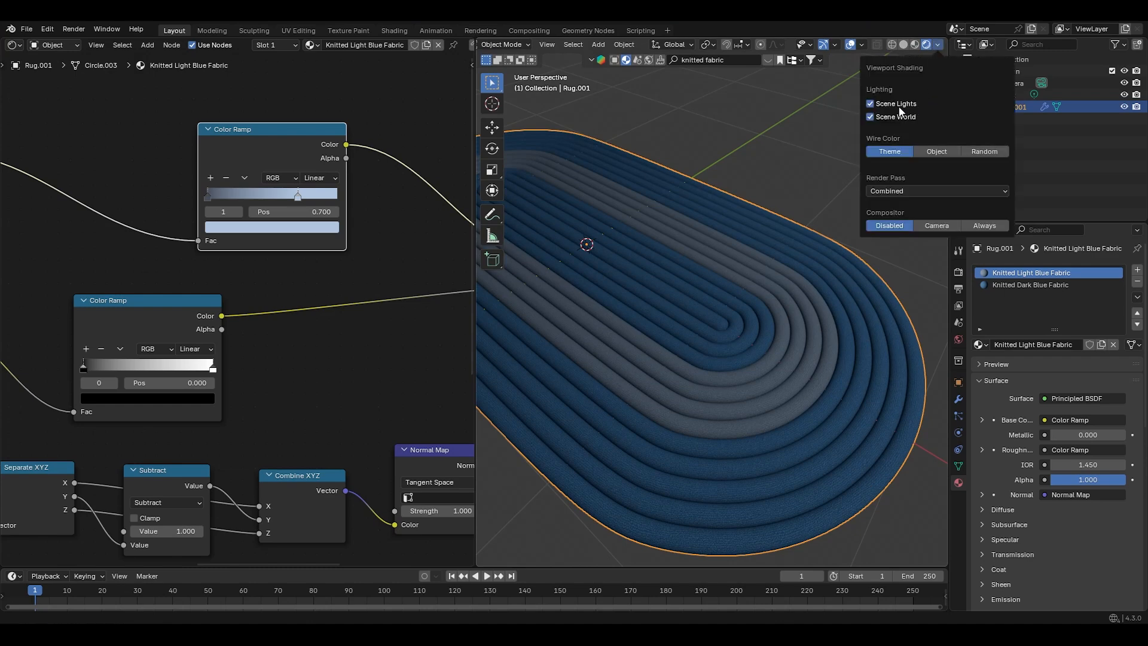
left_click(871, 103)
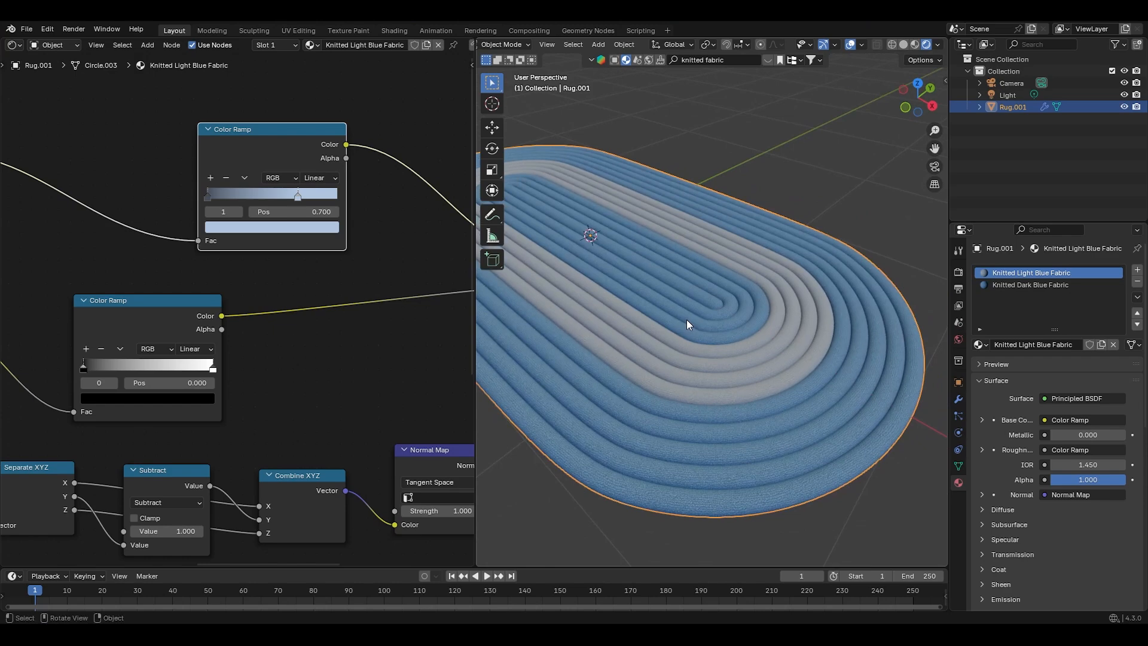
mouse_move(857, 306)
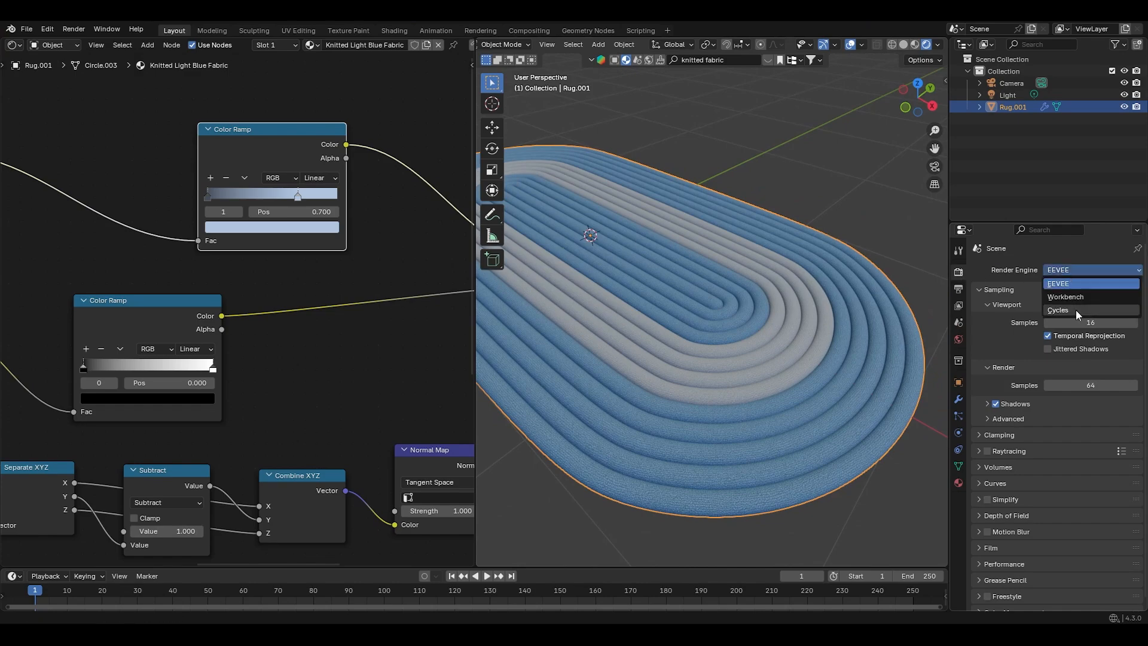
Set the render engine to Cycles with GPU Compute as the device.
left_click(1058, 310)
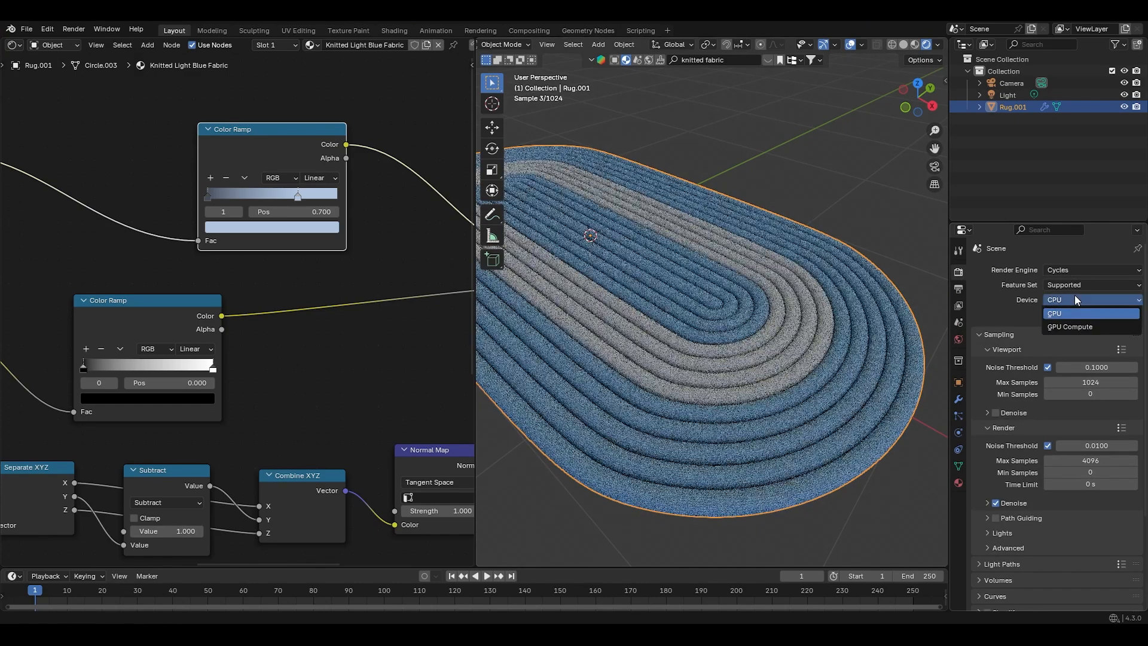
left_click(1069, 327)
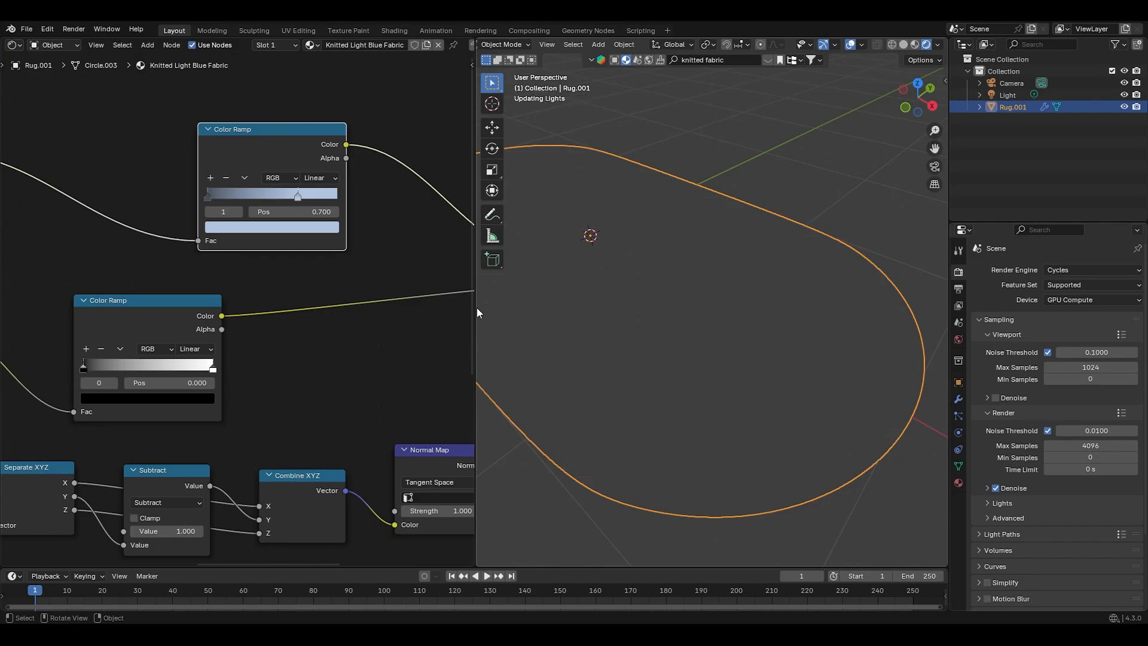